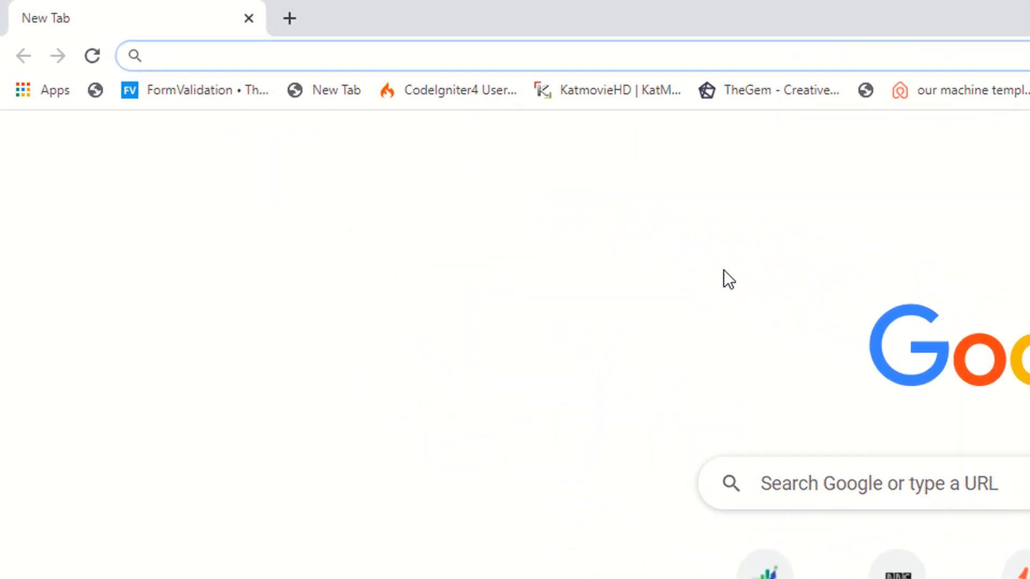
Go to unmineable.com and bring up the list of coins to mine from the DOGE page
{"action": "type", "text": "un i"}
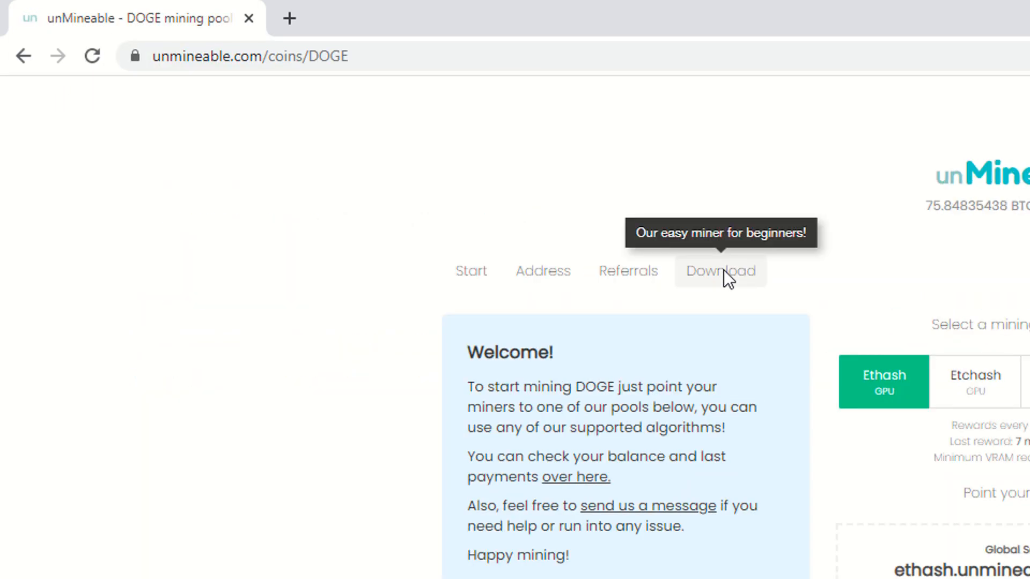
{"action": "mouse_move", "coordinate": [941, 188]}
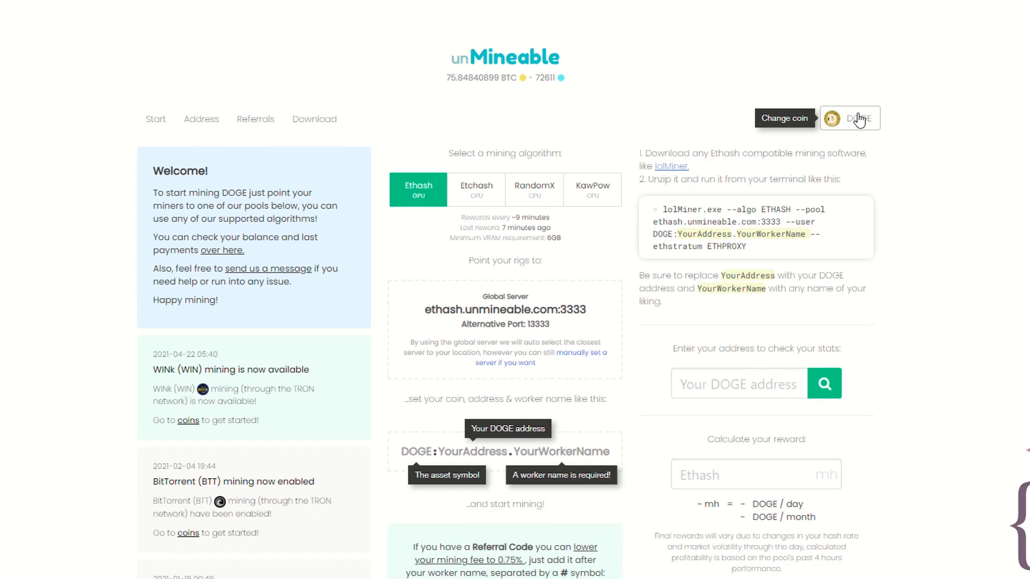
{"action": "left_click", "coordinate": [849, 118]}
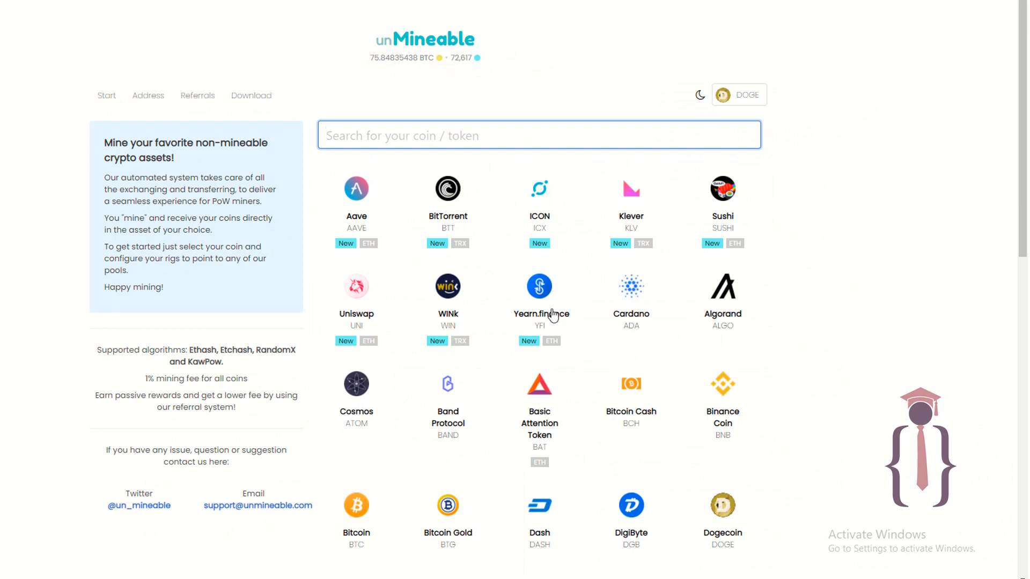
{"action": "mouse_move", "coordinate": [389, 222]}
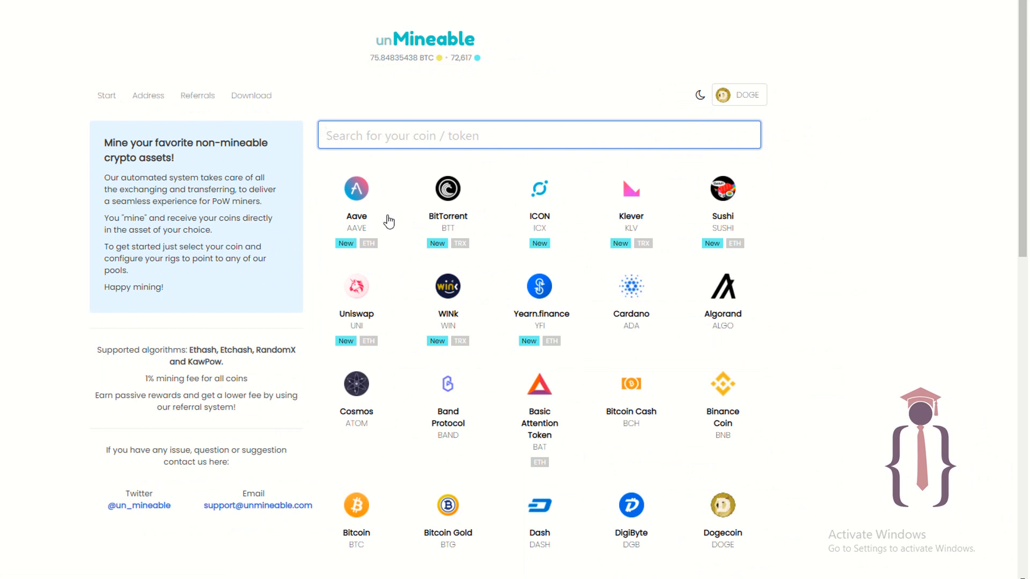
{"action": "mouse_move", "coordinate": [739, 94]}
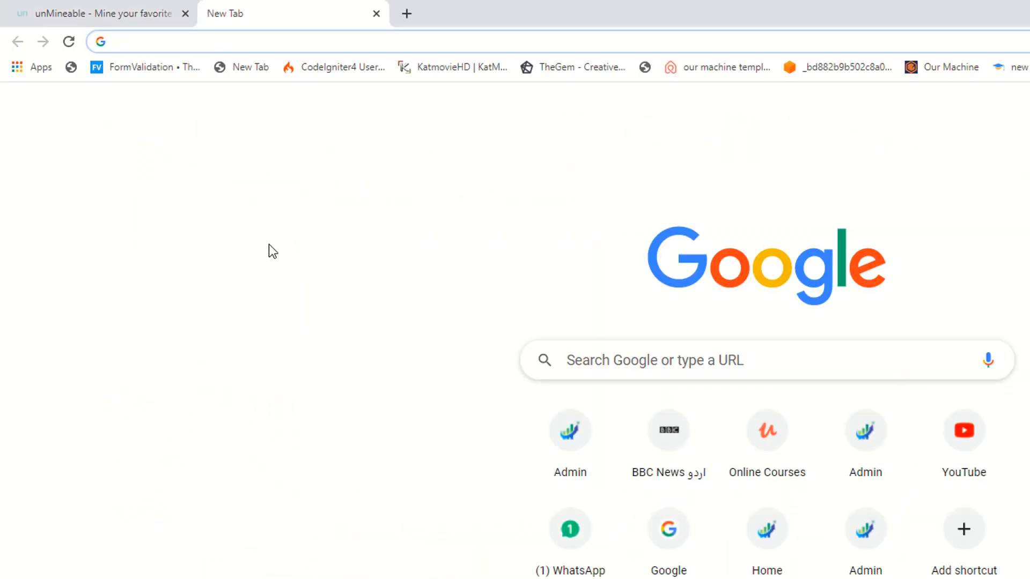
Browse dogecoin.com's Choose Your Wallet section, then return to the unMineable coin list
{"action": "type", "text": "dogecoin.com"}
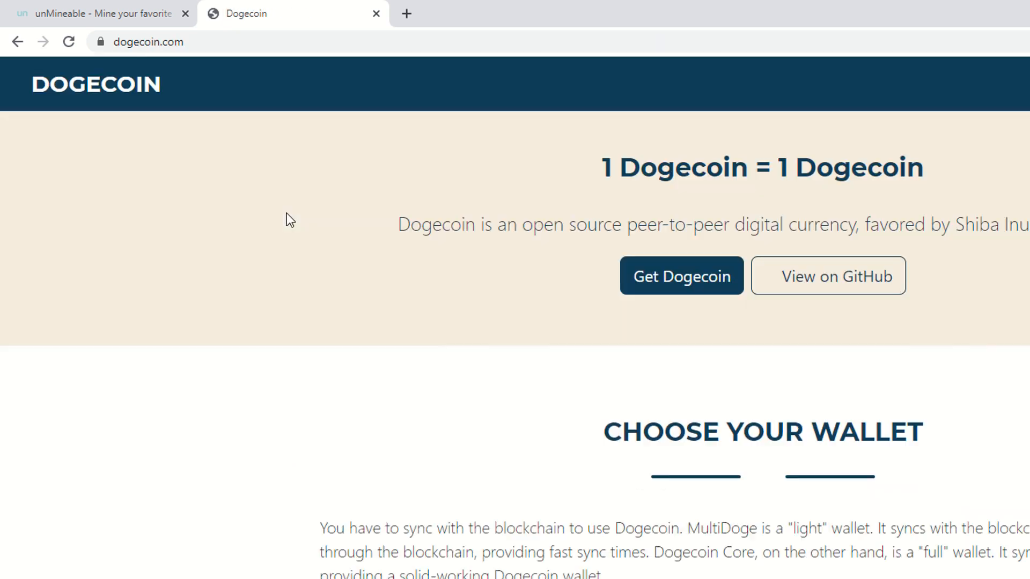
{"action": "scroll", "scroll_direction": "down", "scroll_amount": 3}
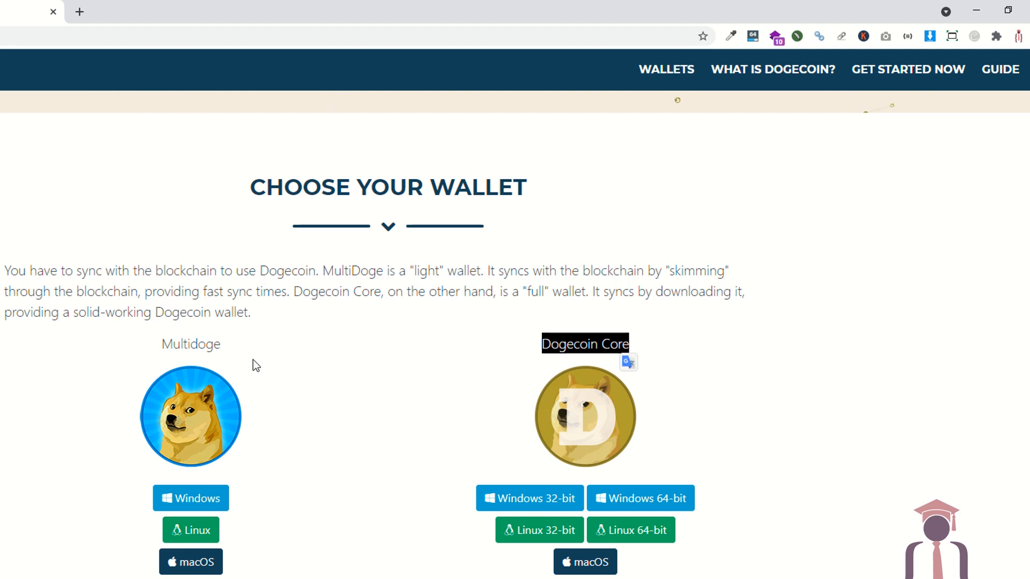
{"action": "scroll", "scroll_direction": "down", "scroll_amount": 3}
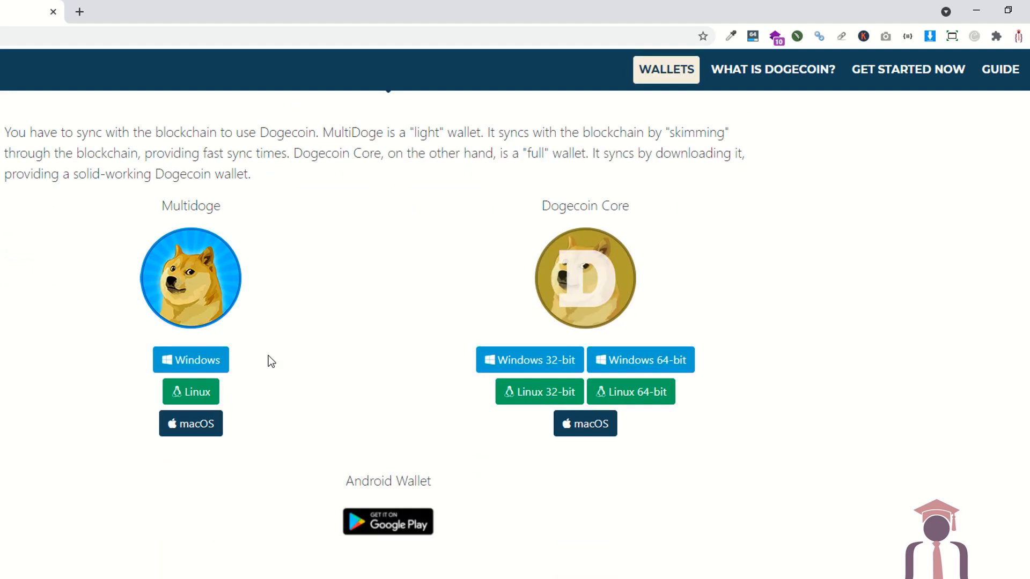
{"action": "scroll", "scroll_direction": "up", "scroll_amount": 3}
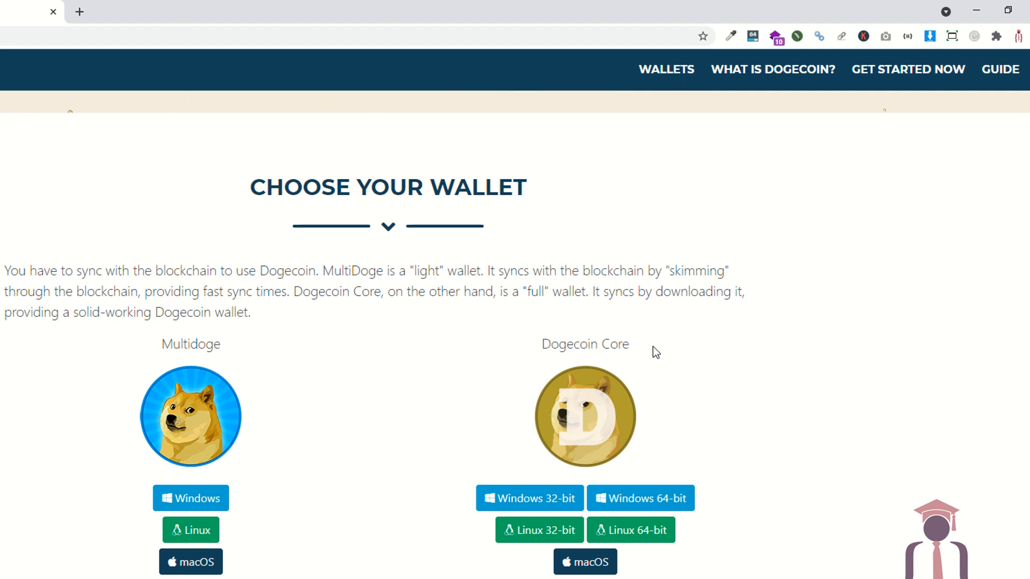
{"action": "scroll", "scroll_direction": "down", "scroll_amount": 3}
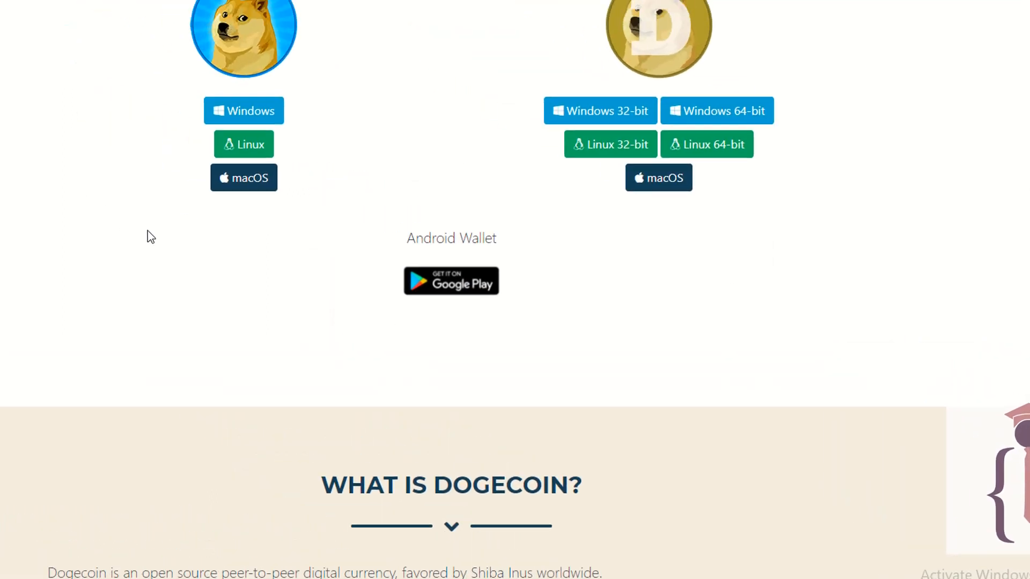
{"action": "scroll", "scroll_direction": "up", "scroll_amount": 3}
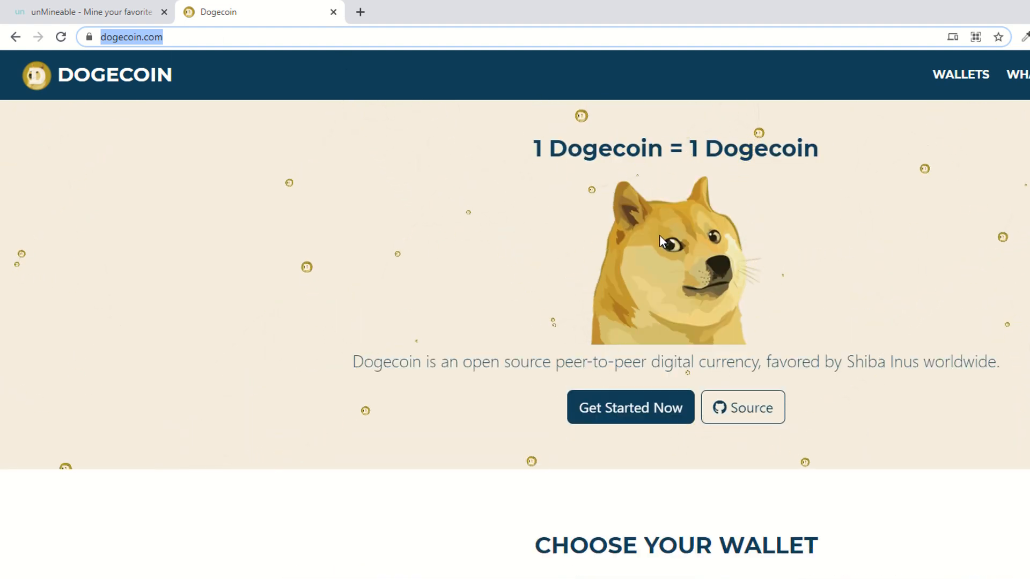
{"action": "left_click", "coordinate": [85, 11]}
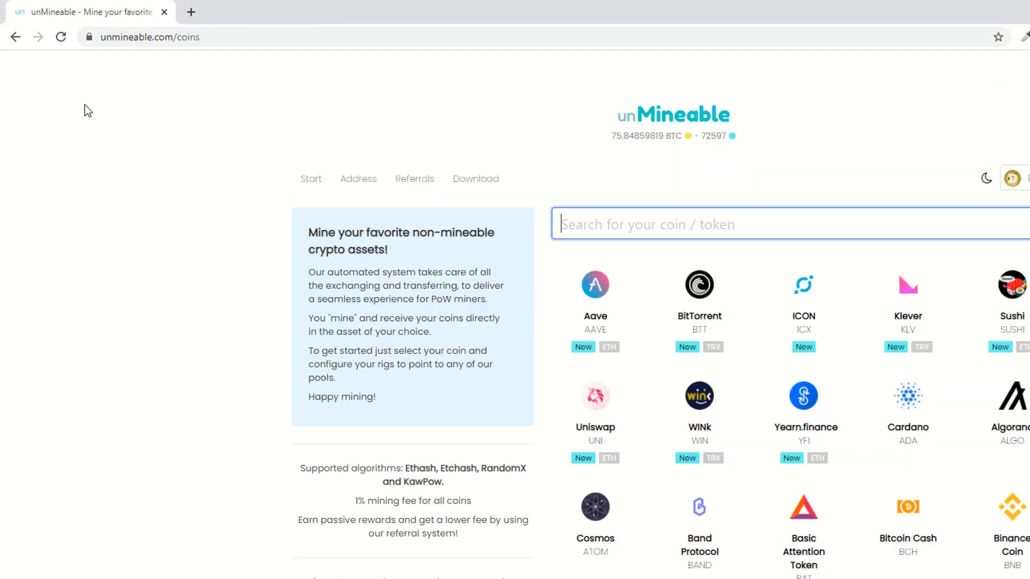
Download the v1.0.1-beta-packed Win 64bits miner archive and close the leftover download tab
{"action": "double_click", "coordinate": [673, 114]}
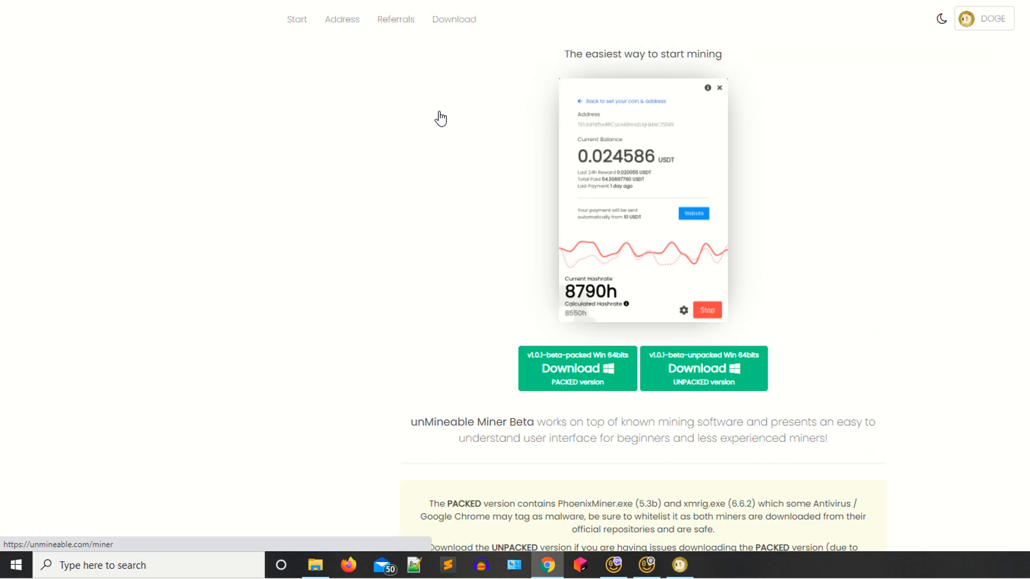
{"action": "mouse_move", "coordinate": [273, 227]}
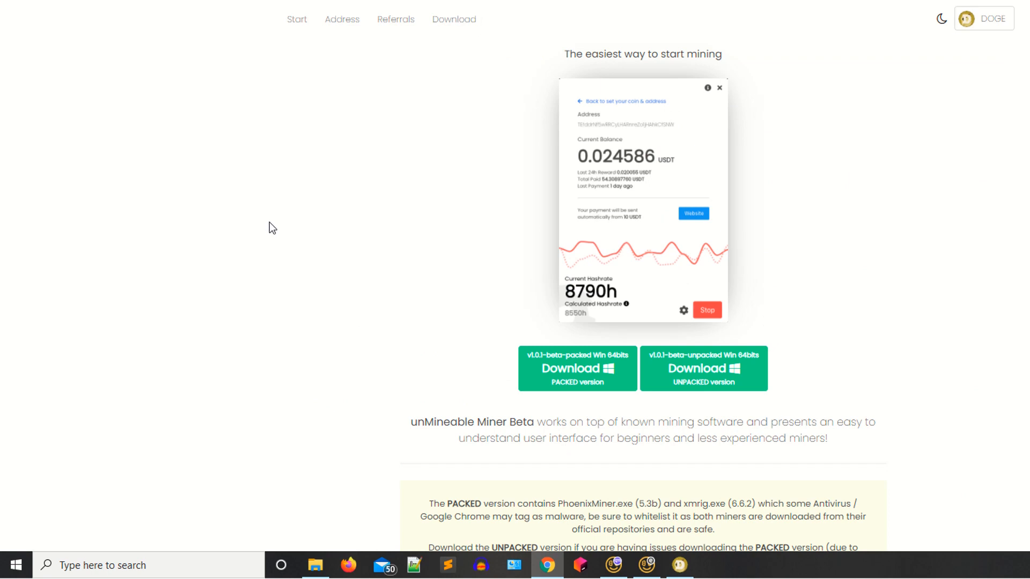
{"action": "scroll", "scroll_direction": "down", "scroll_amount": 3}
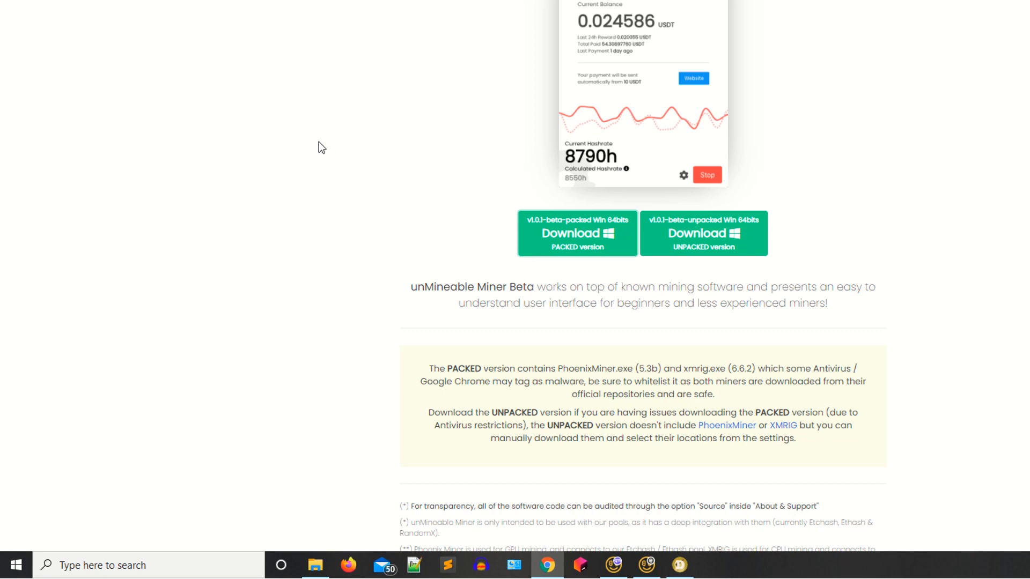
{"action": "left_click", "coordinate": [577, 233]}
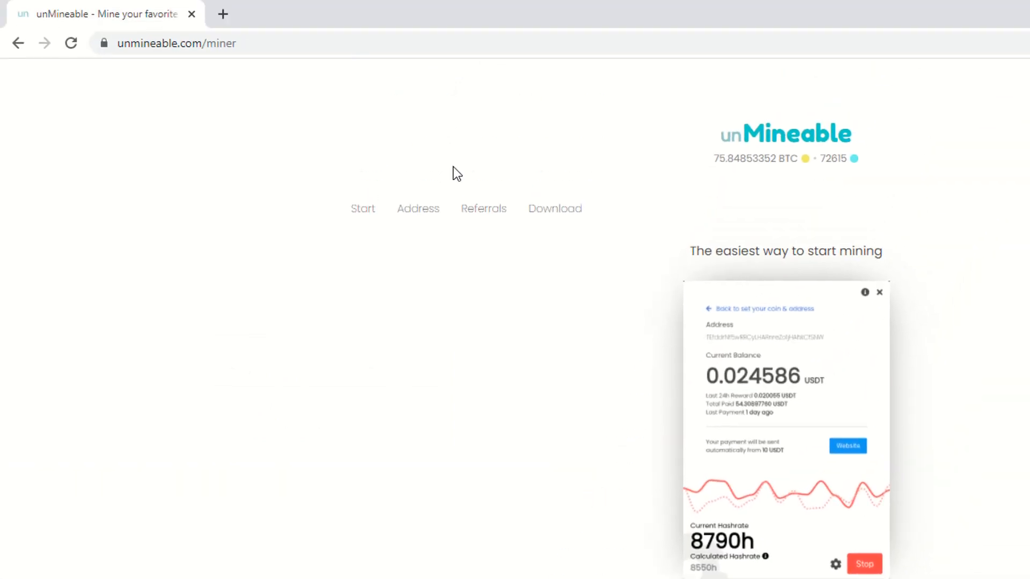
{"action": "left_click", "coordinate": [222, 14]}
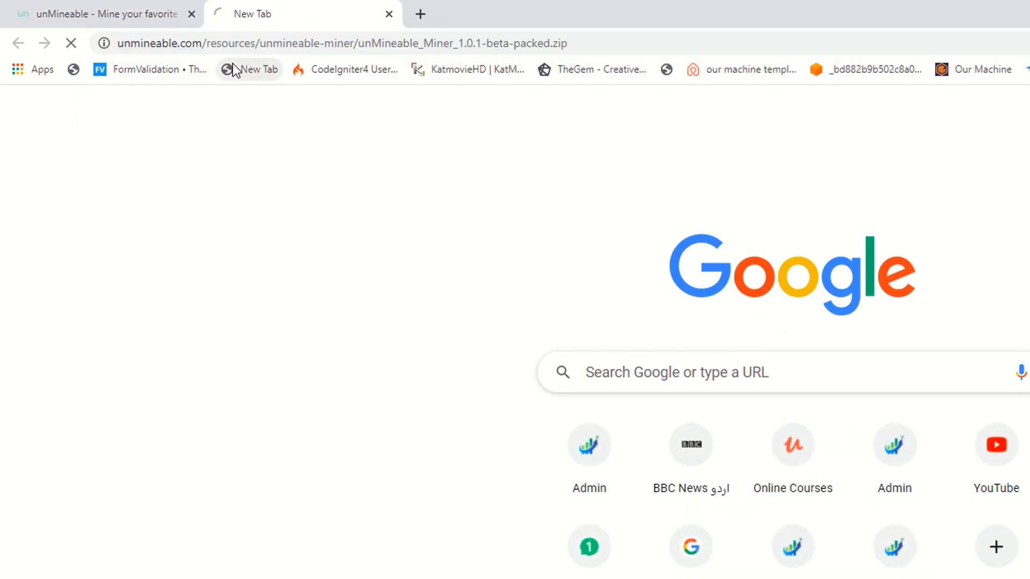
{"action": "mouse_move", "coordinate": [291, 183]}
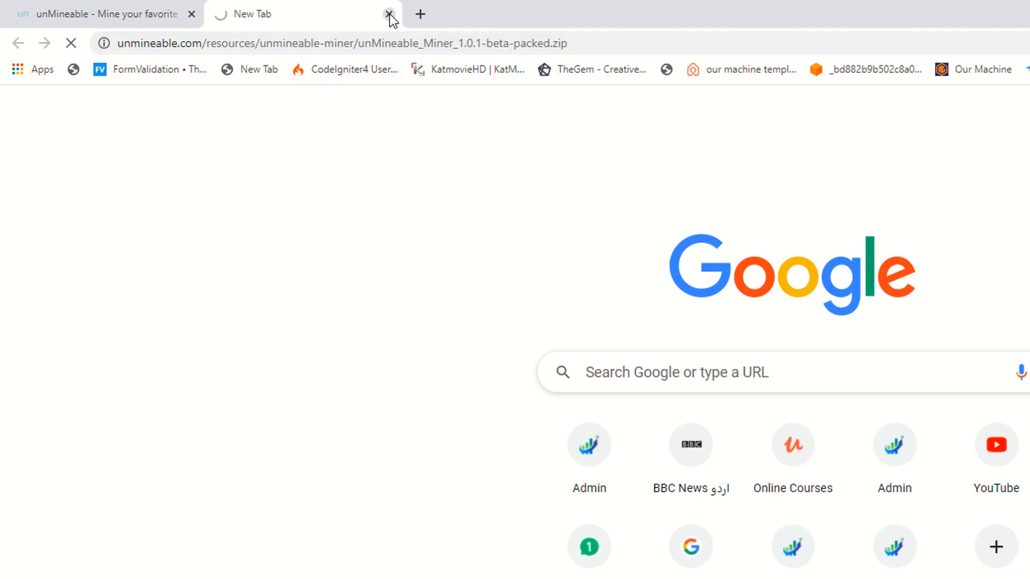
{"action": "left_click", "coordinate": [389, 14]}
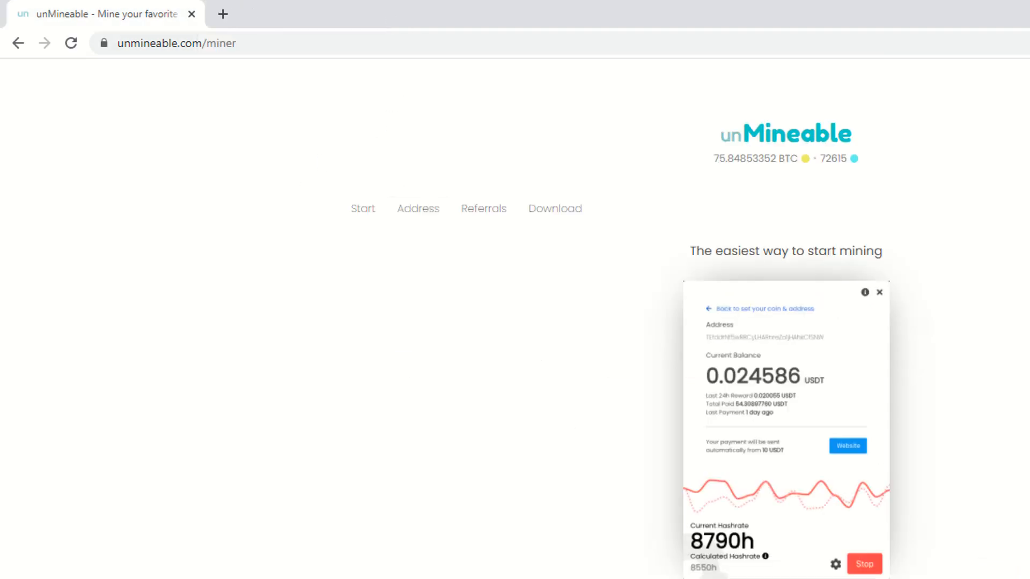
{"action": "scroll", "scroll_direction": "down", "scroll_amount": 3}
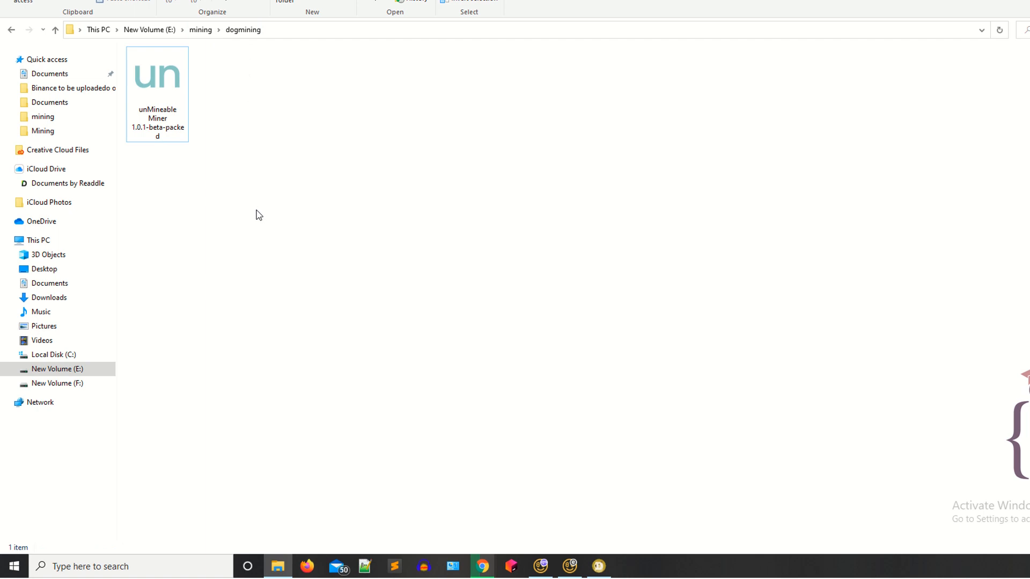
{"action": "mouse_move", "coordinate": [166, 94]}
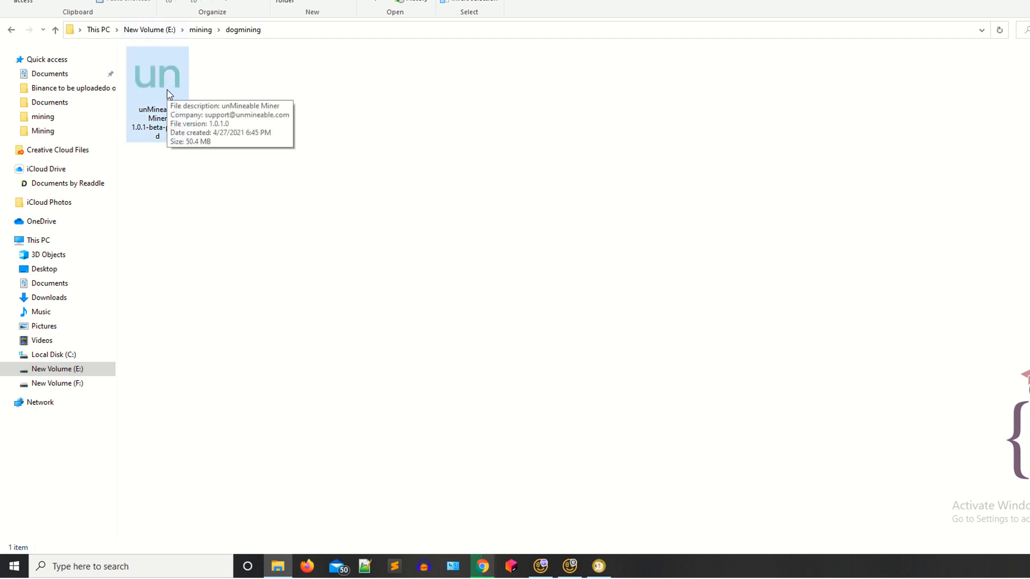
Select the unMineable Miner 1.0.1-beta-packed executable in E:\mining\dogmining
{"action": "left_click", "coordinate": [158, 72]}
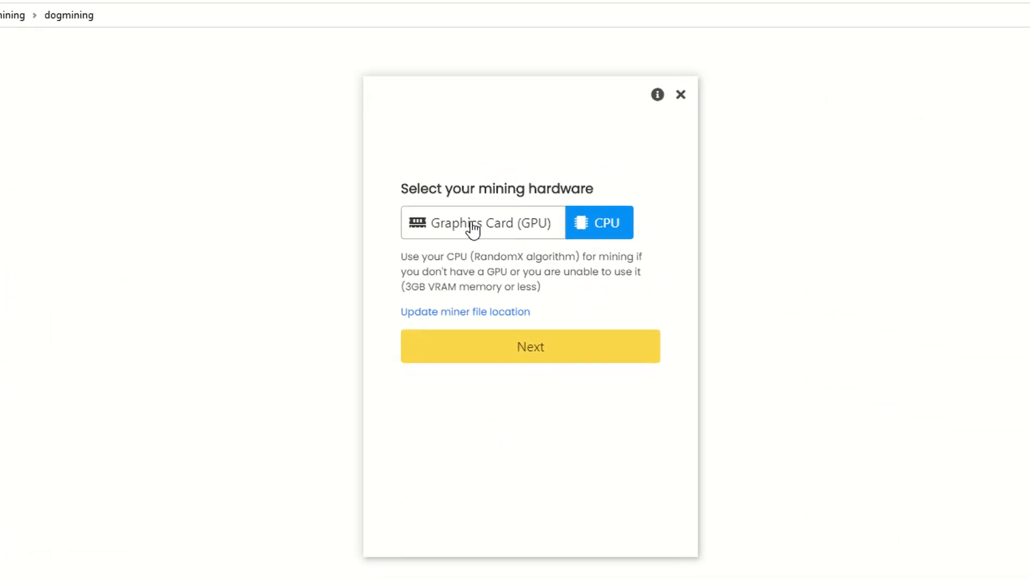
Compare the Graphics Card (GPU) and CPU options, keep CPU, and continue to coin setup
{"action": "left_click", "coordinate": [481, 222]}
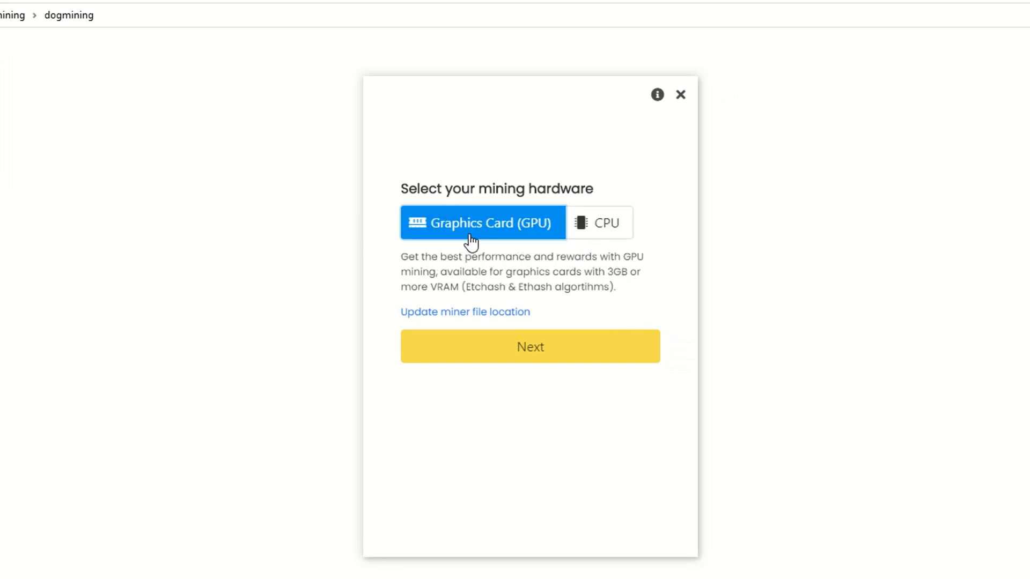
{"action": "left_click", "coordinate": [598, 222]}
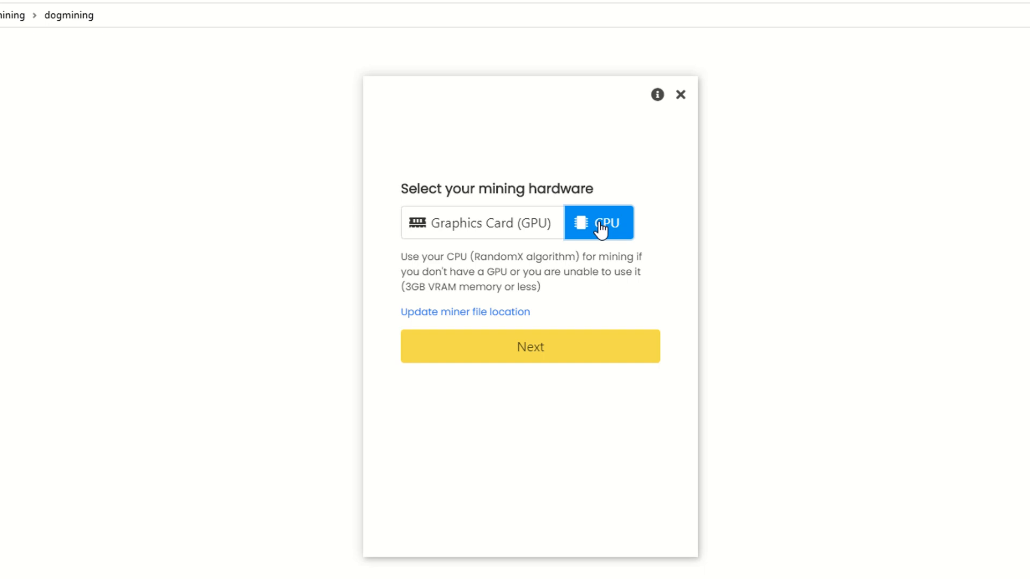
{"action": "left_click", "coordinate": [484, 223]}
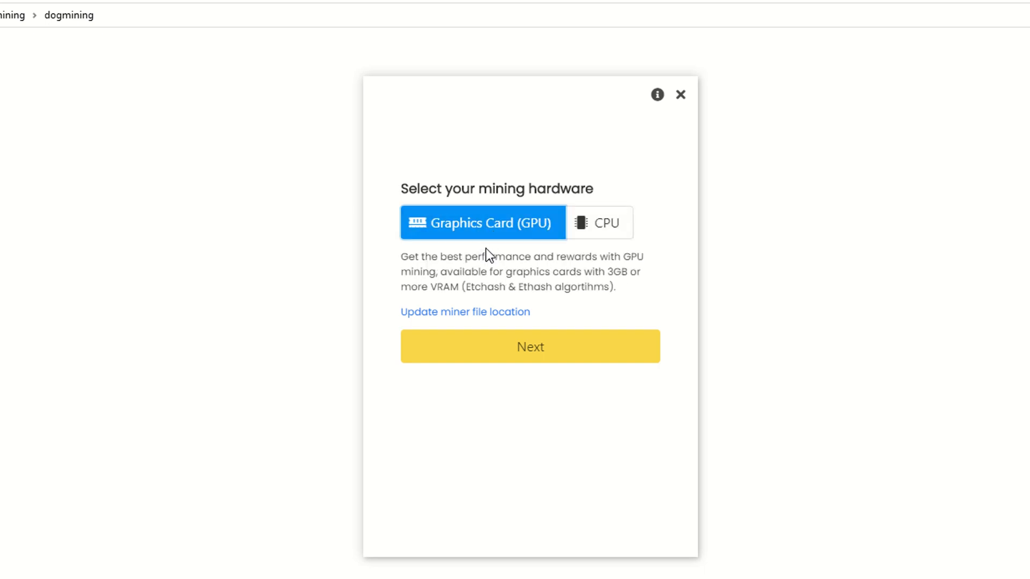
{"action": "left_click", "coordinate": [598, 222]}
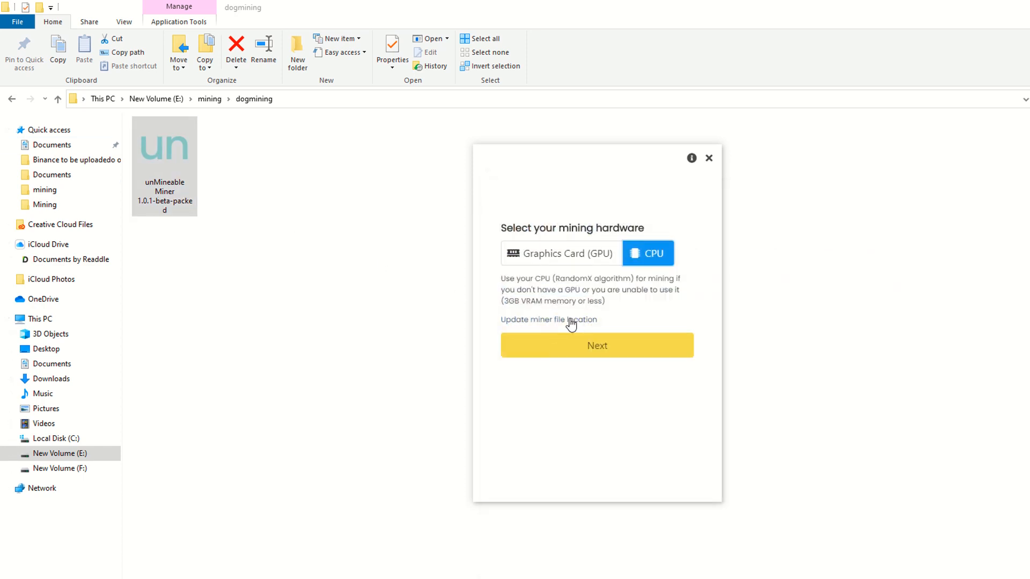
{"action": "left_click", "coordinate": [596, 345]}
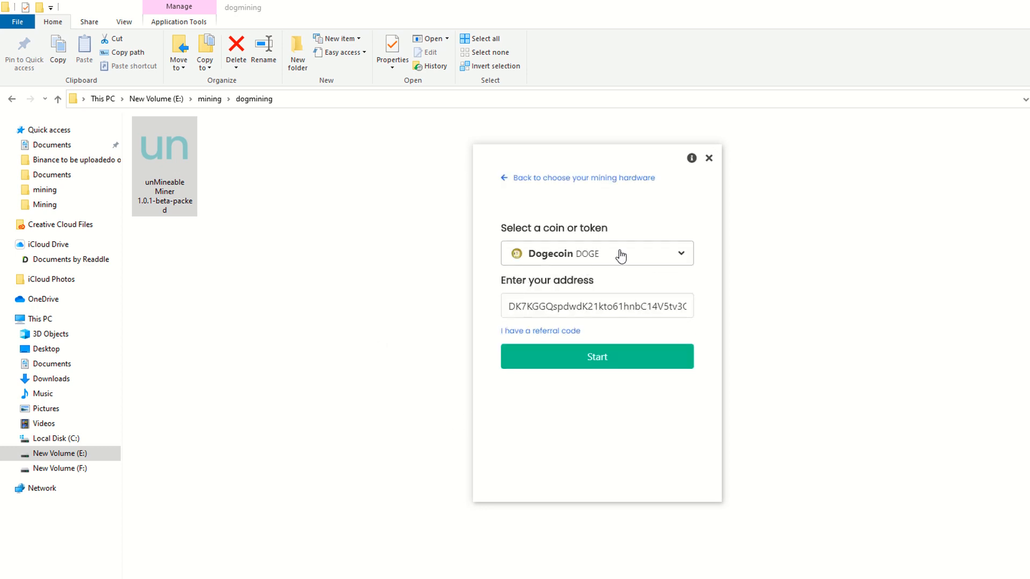
Filter the coin dropdown by 'dog' and choose Dogecoin (DOGE)
{"action": "left_click", "coordinate": [597, 254]}
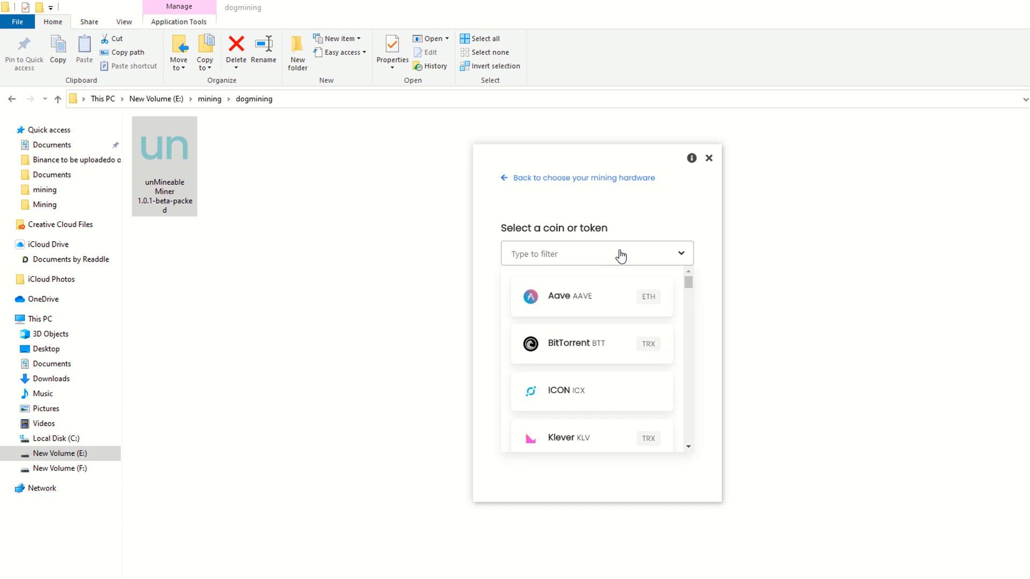
{"action": "type", "text": "d"}
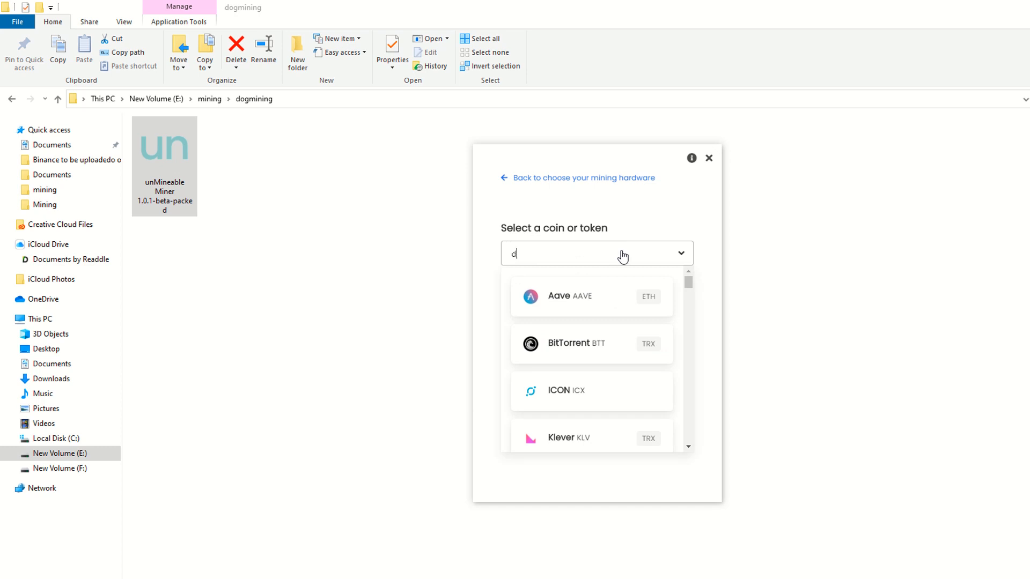
{"action": "type", "text": "og"}
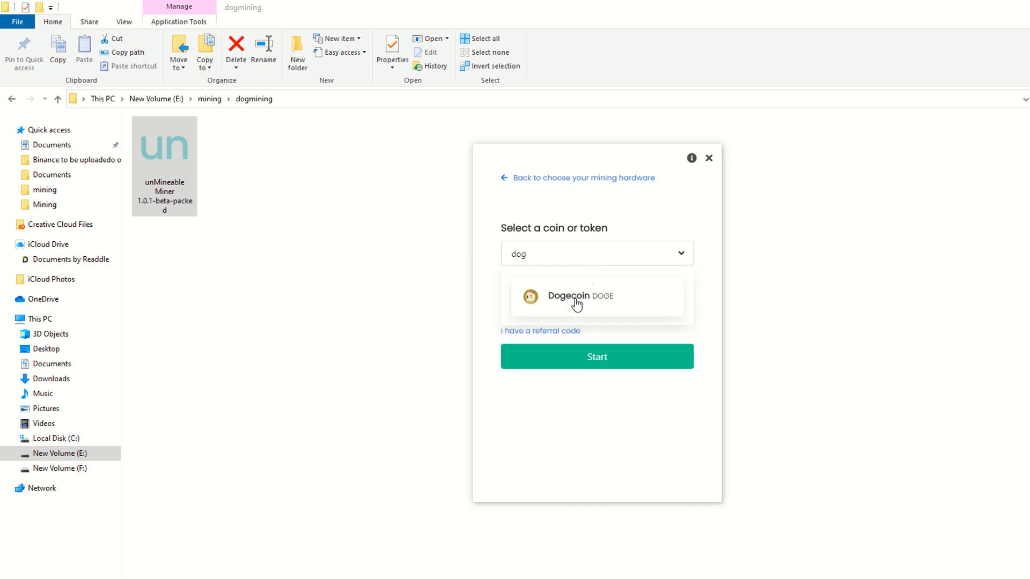
{"action": "left_click", "coordinate": [576, 296]}
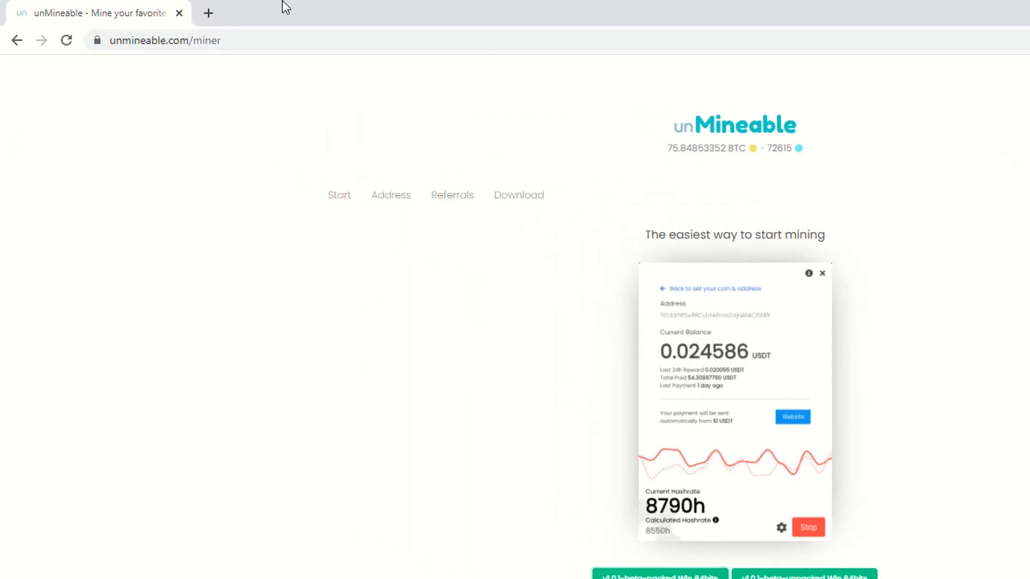
Open the Binance dashboard suggestion in a new tab and switch to the Binance login page
{"action": "left_click", "coordinate": [208, 12]}
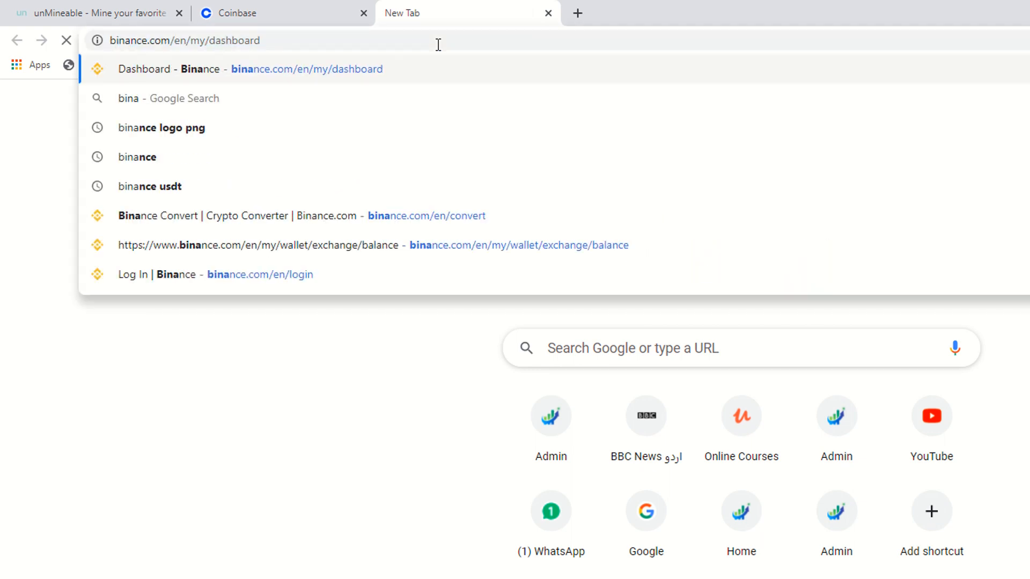
{"action": "left_click", "coordinate": [283, 13]}
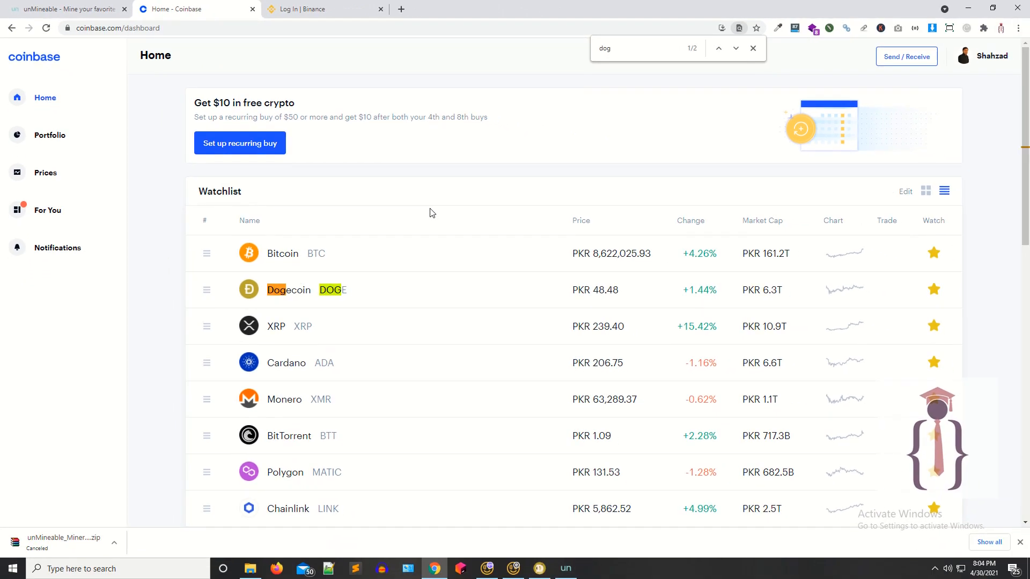
{"action": "left_click", "coordinate": [287, 290]}
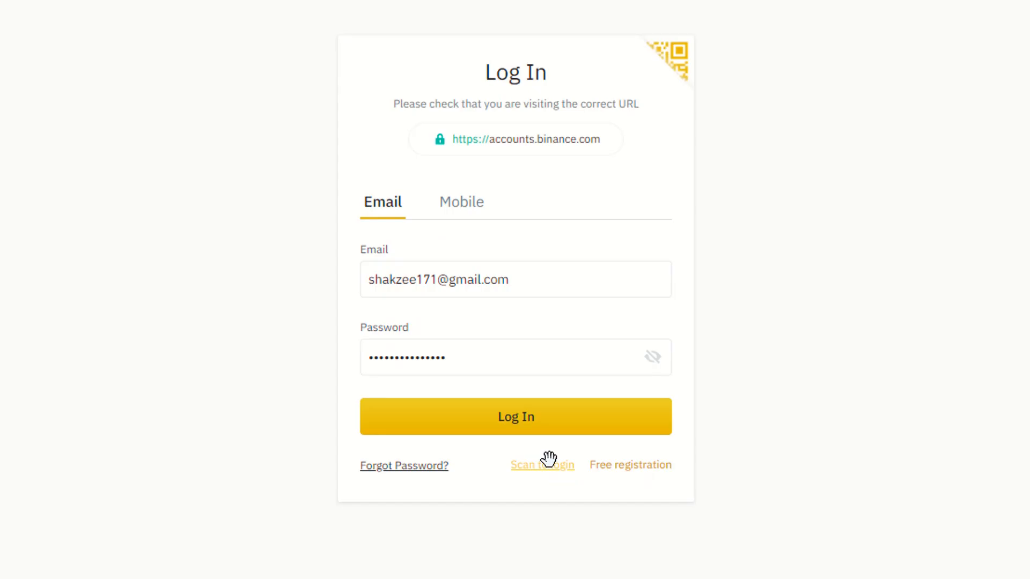
Log in to Binance and submit the 6-digit Google authenticator code
{"action": "left_click", "coordinate": [515, 416]}
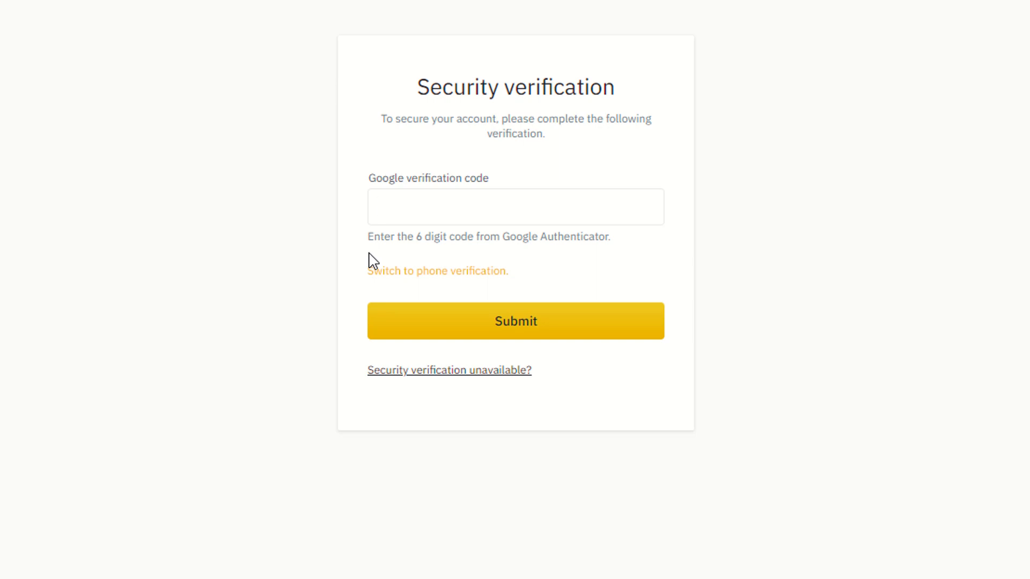
{"action": "left_click", "coordinate": [516, 207]}
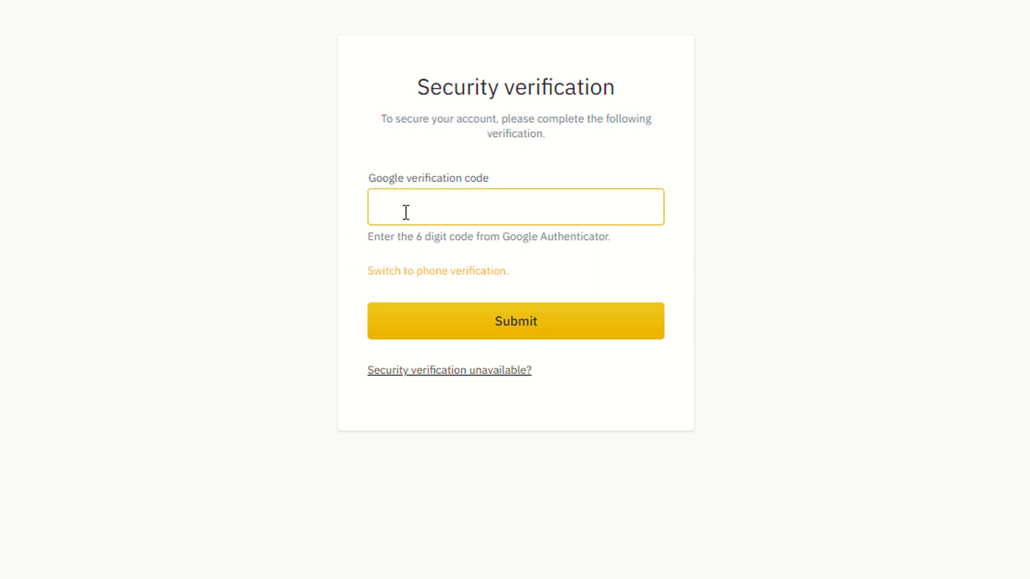
{"action": "left_click", "coordinate": [516, 207]}
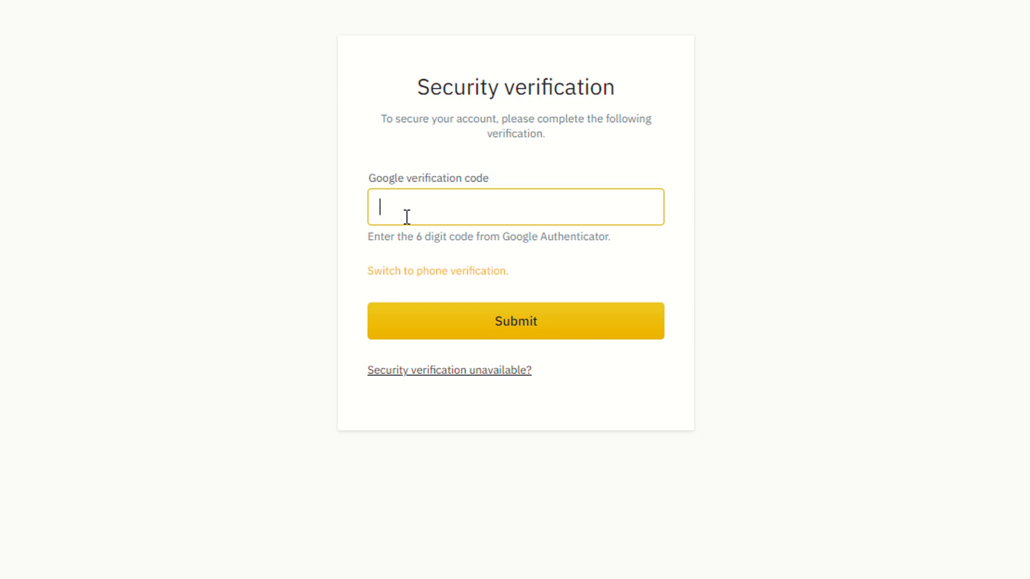
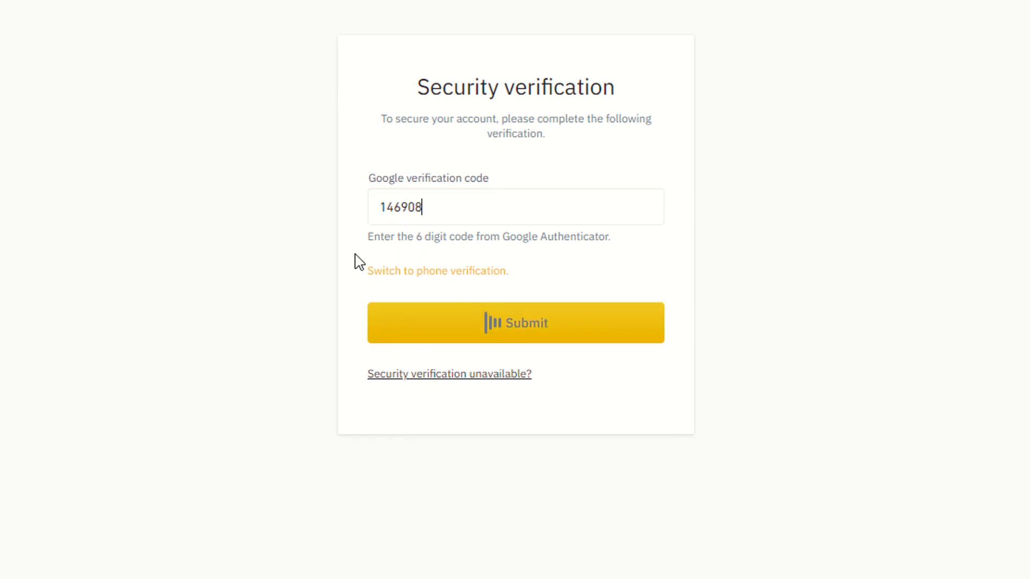
{"action": "left_click", "coordinate": [515, 323]}
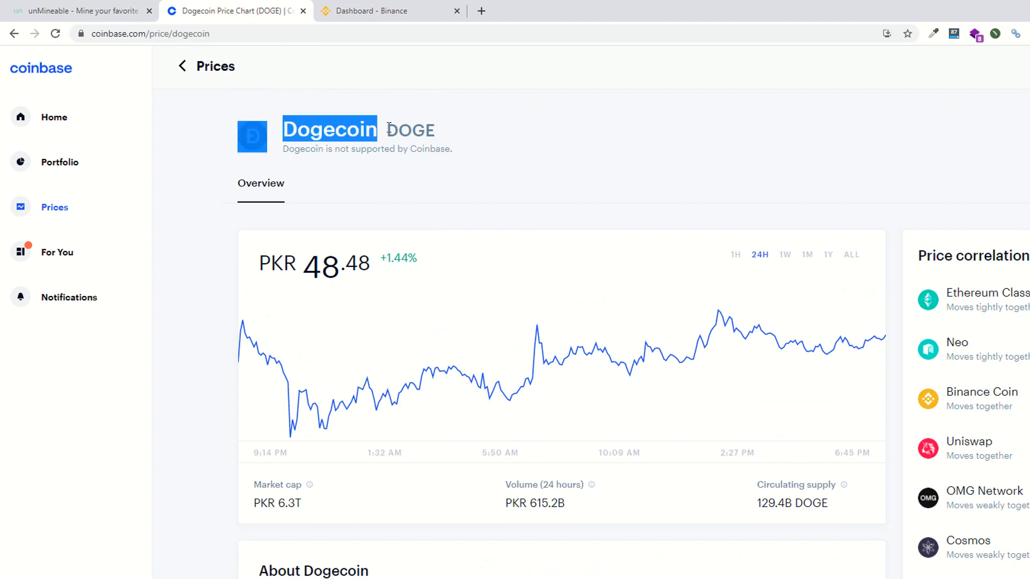
Open the Binance wallet, close the Coinbase Dogecoin page, and start a DOGE deposit
{"action": "left_click", "coordinate": [387, 11]}
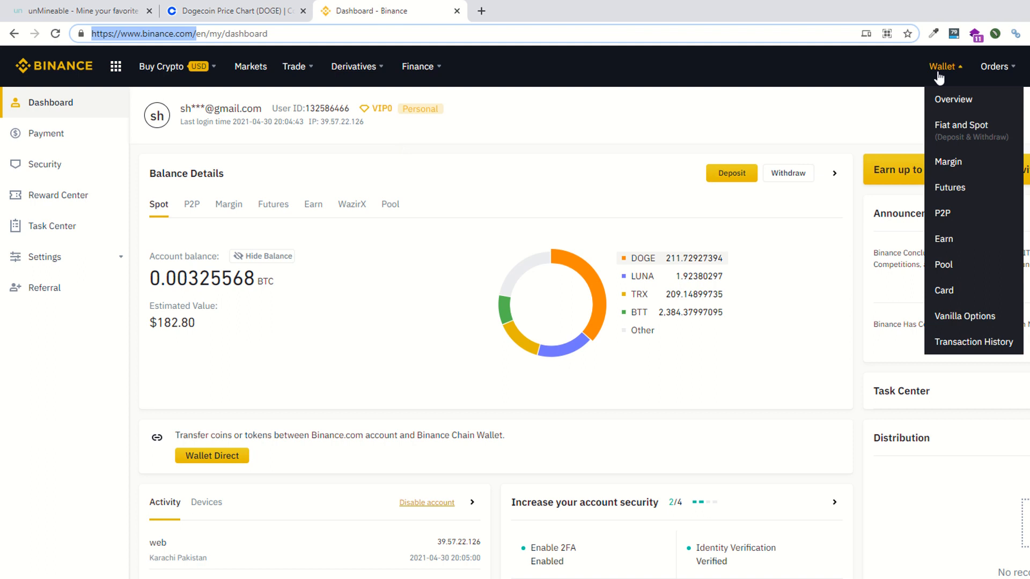
{"action": "left_click", "coordinate": [233, 11]}
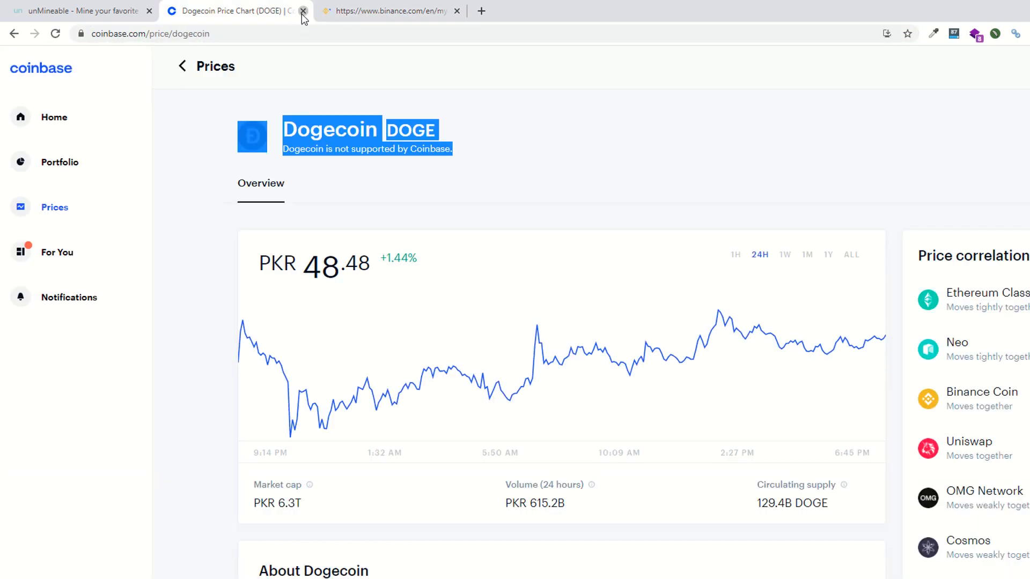
{"action": "left_click", "coordinate": [303, 11]}
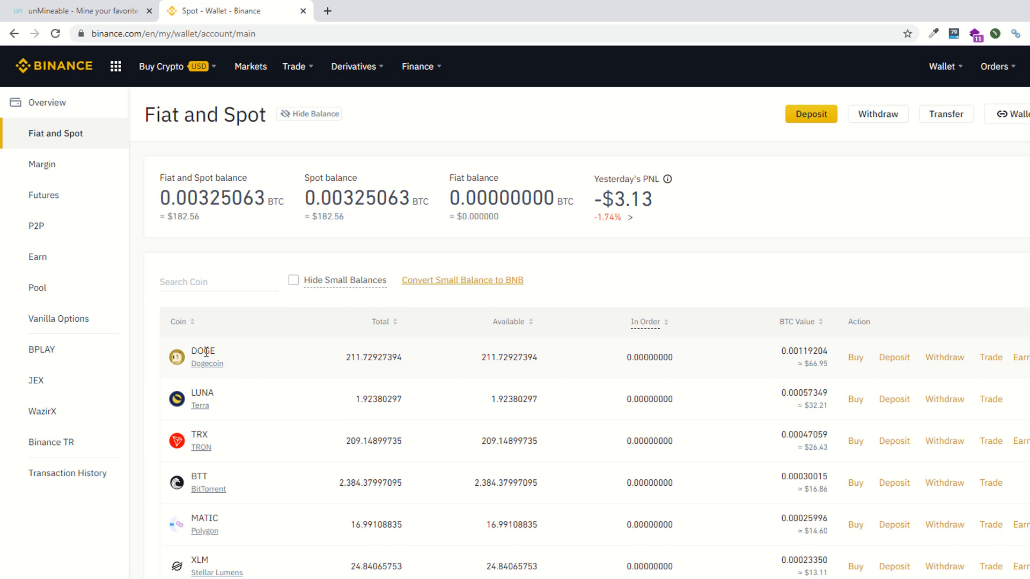
{"action": "mouse_move", "coordinate": [895, 358]}
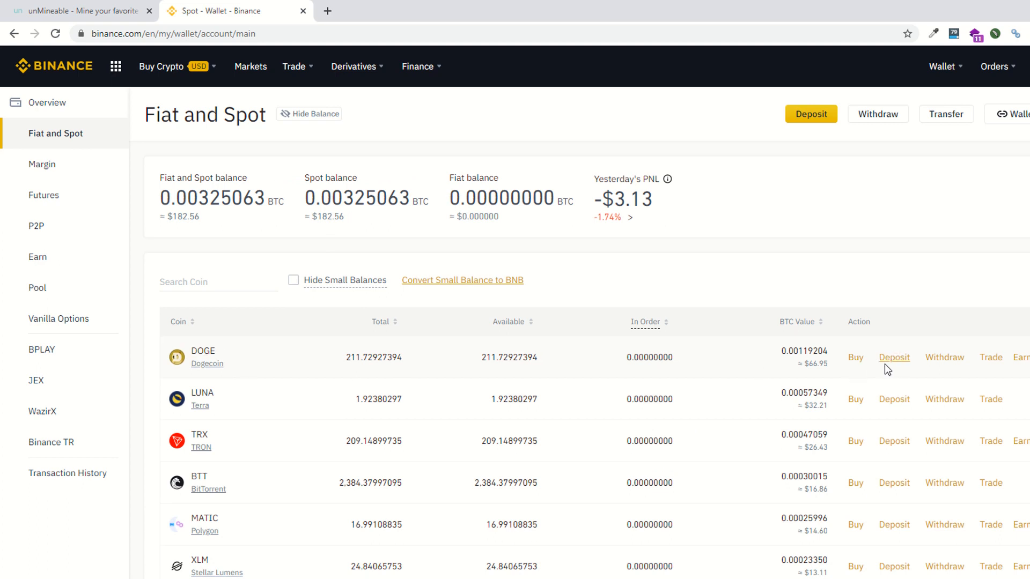
{"action": "left_click", "coordinate": [895, 357]}
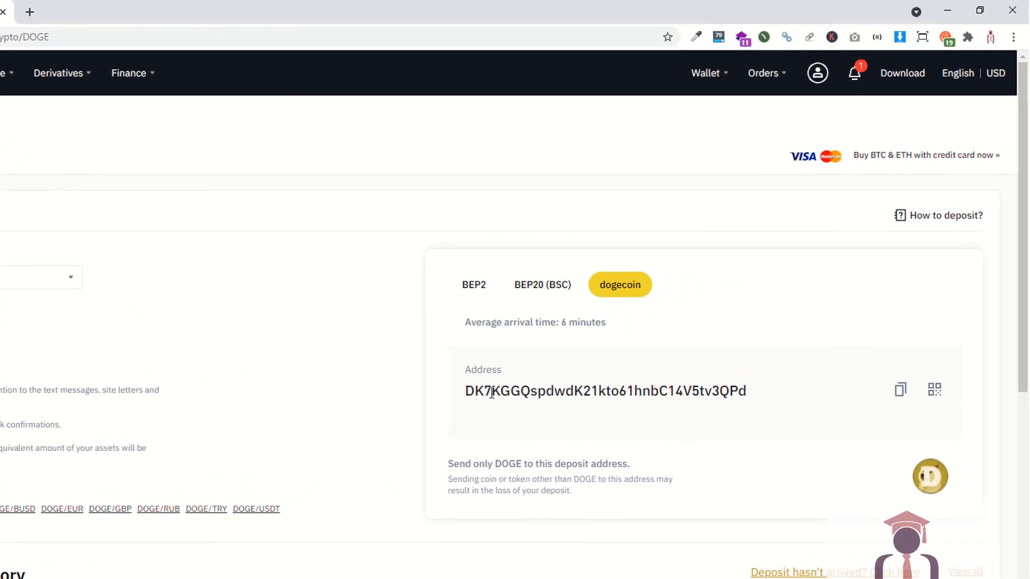
Enter the Binance DOGE deposit address in unMineable Miner and click Start
{"action": "left_click", "coordinate": [901, 389]}
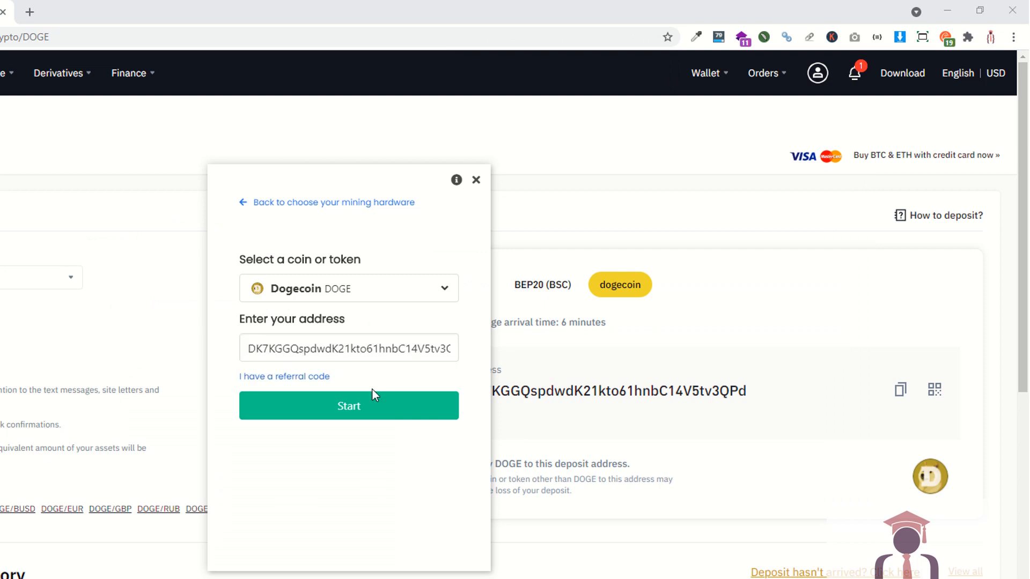
{"action": "left_click", "coordinate": [349, 406]}
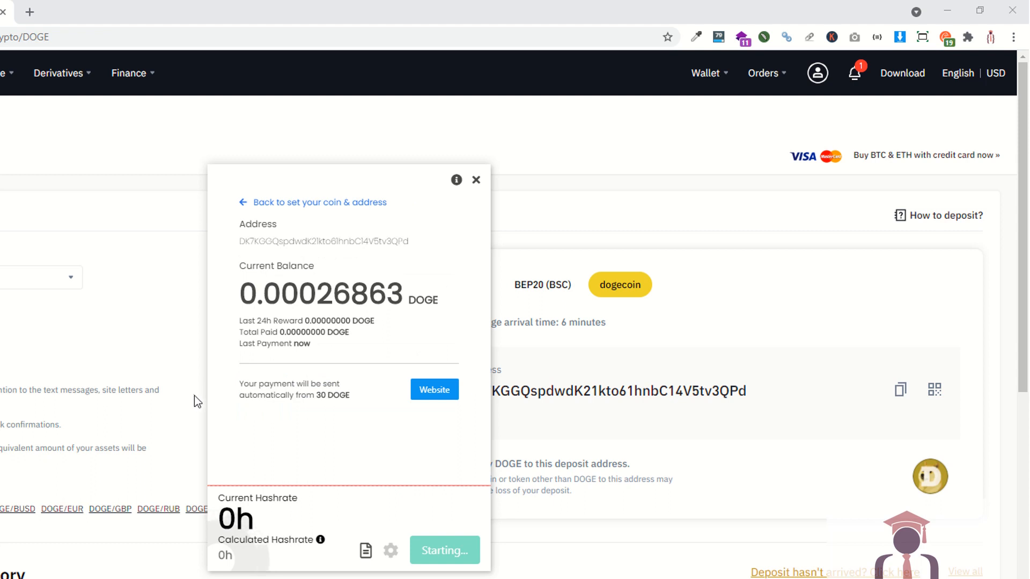
{"action": "left_click", "coordinate": [444, 550]}
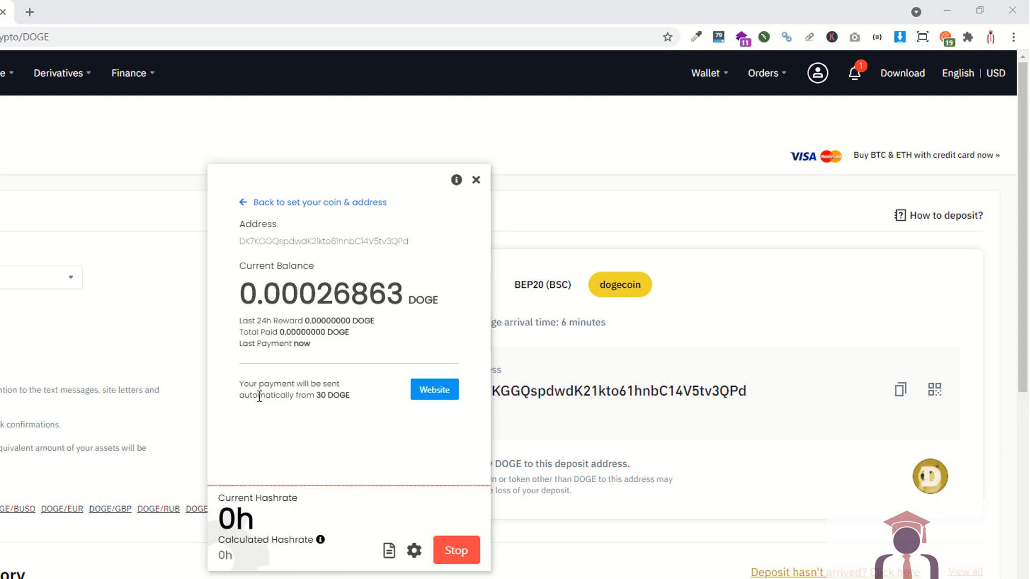
{"action": "mouse_move", "coordinate": [255, 395]}
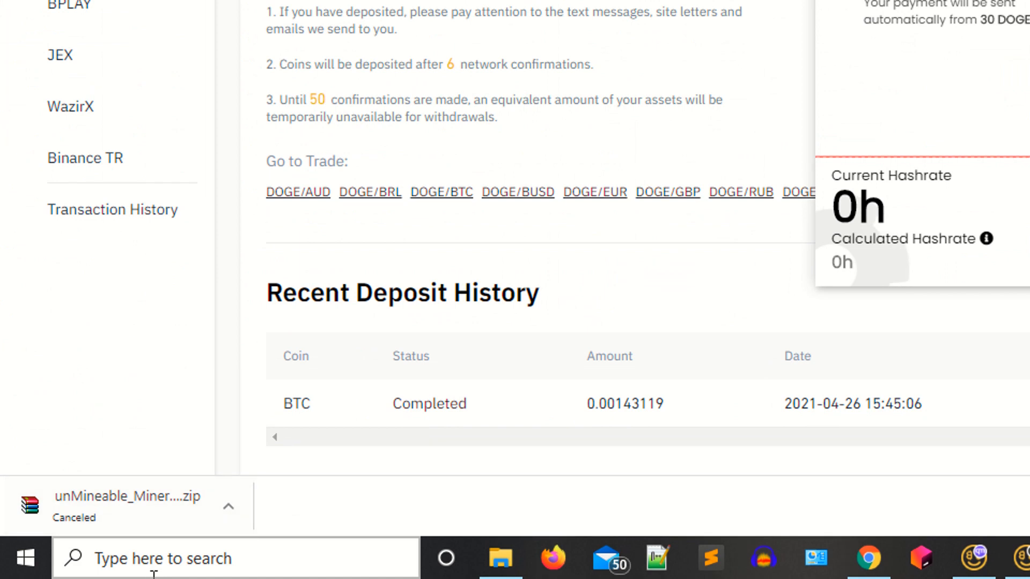
Search 'defender' from the taskbar and open Windows Security's Virus & threat protection page
{"action": "type", "text": "defe"}
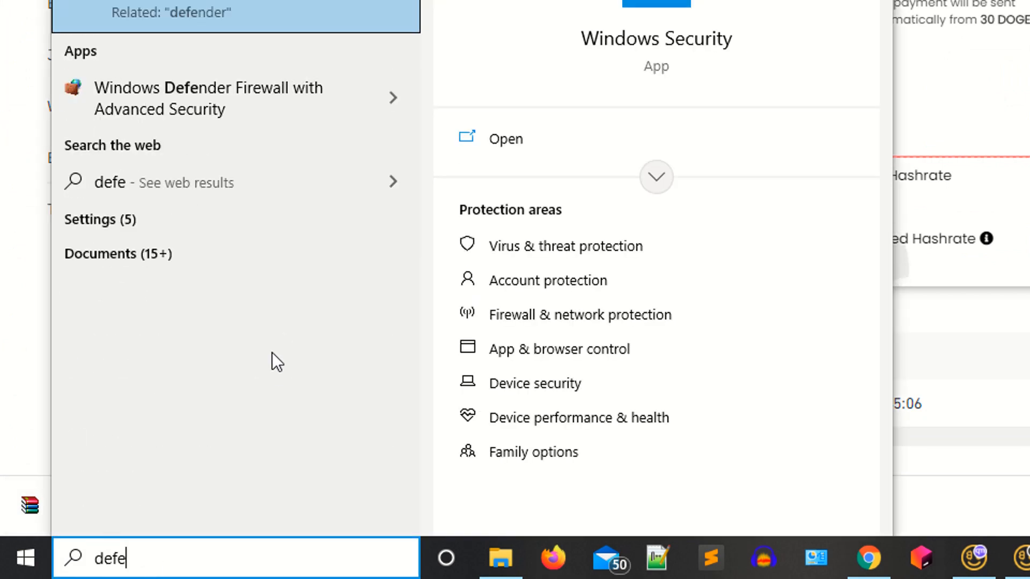
{"action": "key", "text": "BackSpace"}
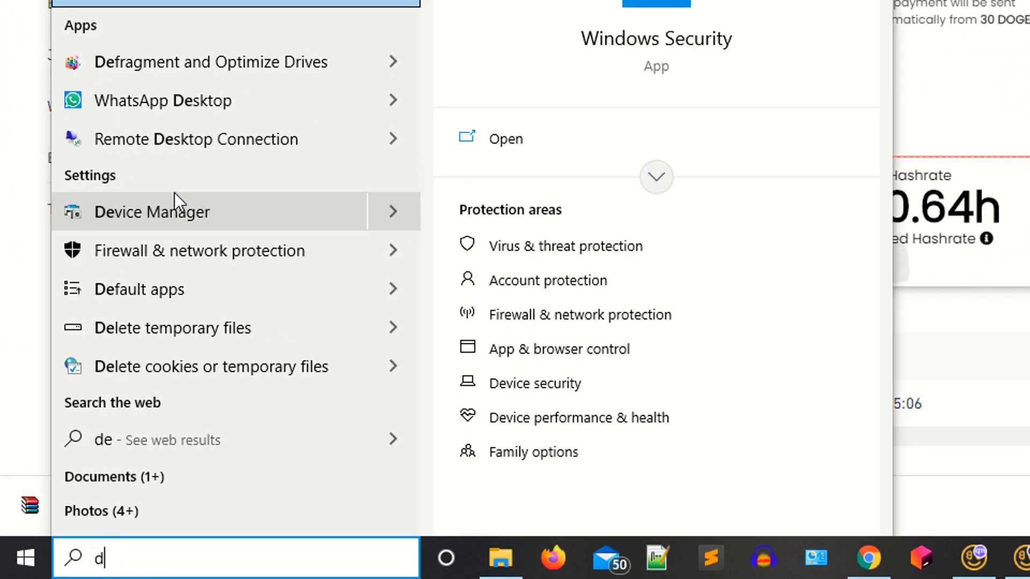
{"action": "type", "text": "efend"}
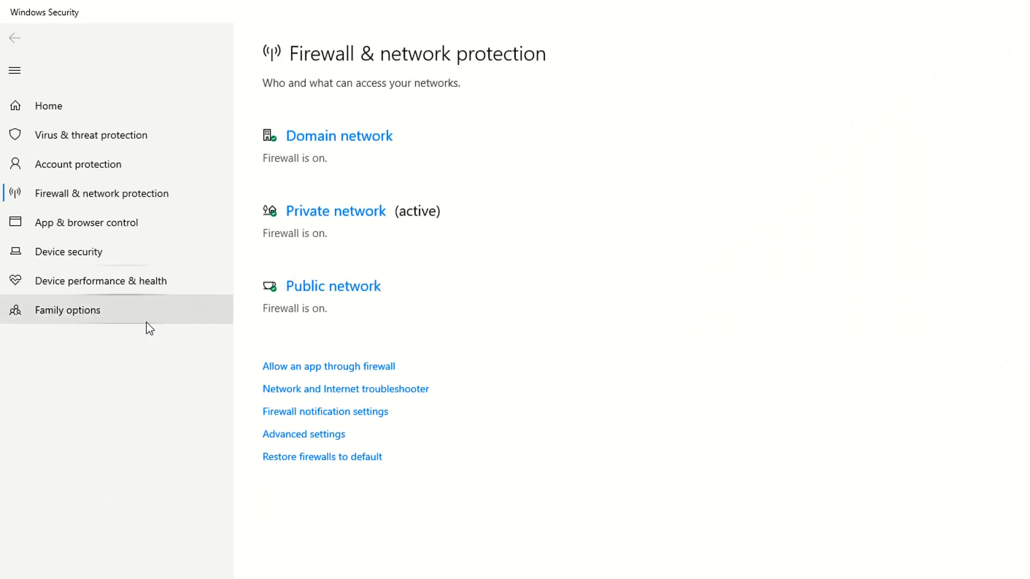
{"action": "left_click", "coordinate": [91, 135]}
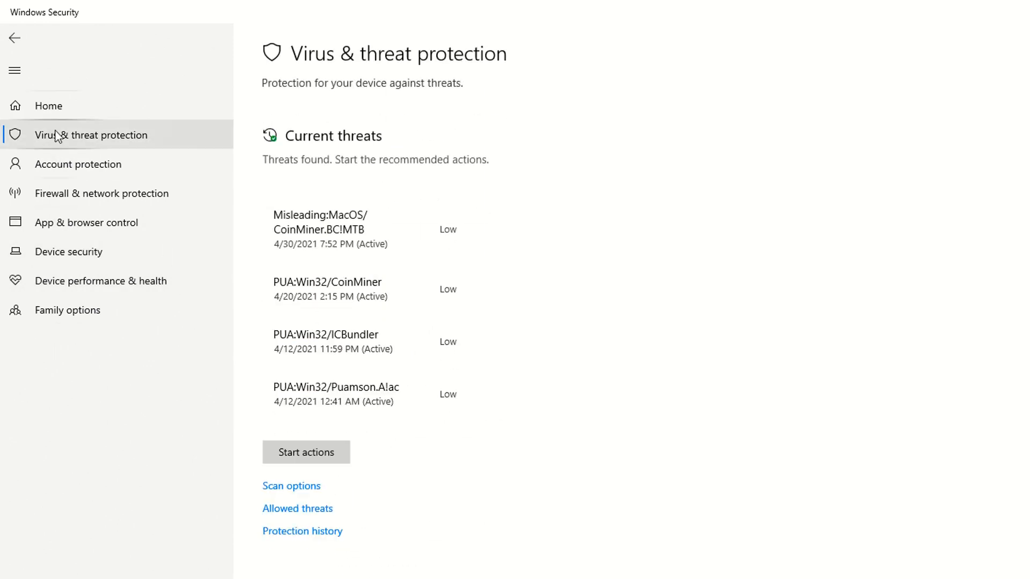
Scroll the Defender settings to reach the Exclusions list containing the unMineable Miner entry
{"action": "scroll", "scroll_direction": "down", "scroll_amount": 3}
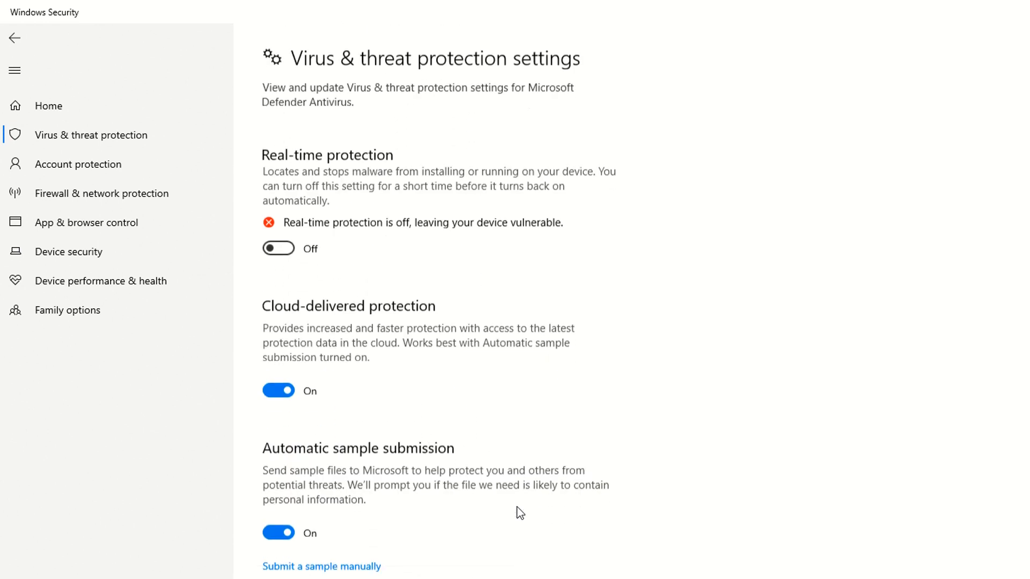
{"action": "scroll", "scroll_direction": "down", "scroll_amount": 3}
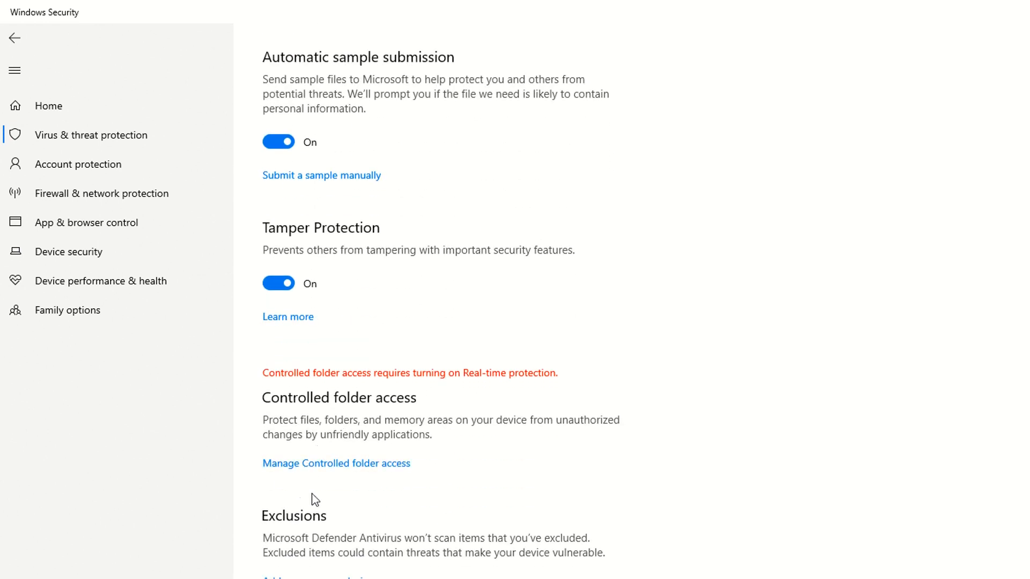
{"action": "scroll", "scroll_direction": "up", "scroll_amount": 3}
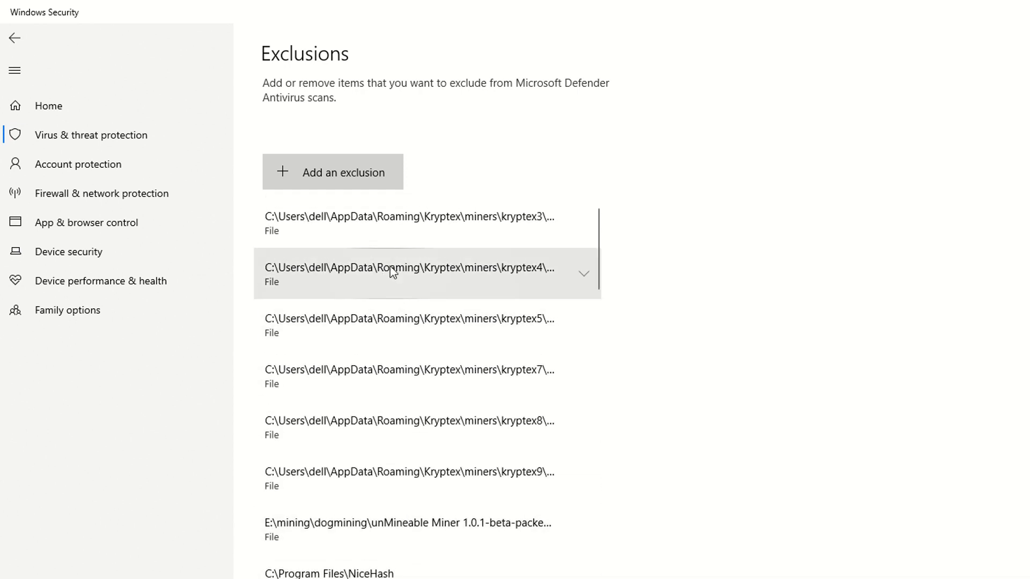
Return to the running miner and open the unMineable DOGE balance page for the address
{"action": "left_click", "coordinate": [15, 37]}
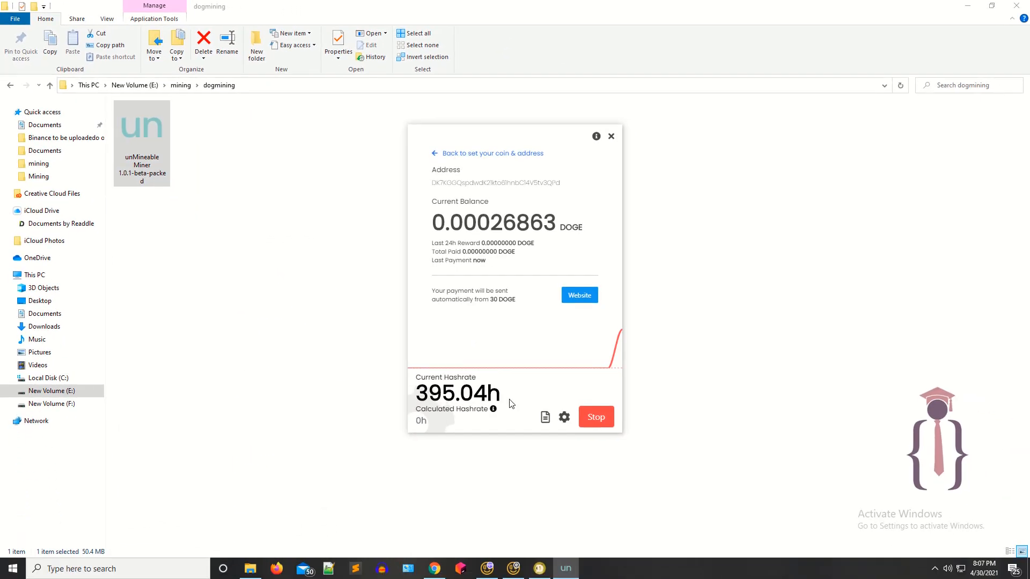
{"action": "double_click", "coordinate": [436, 392]}
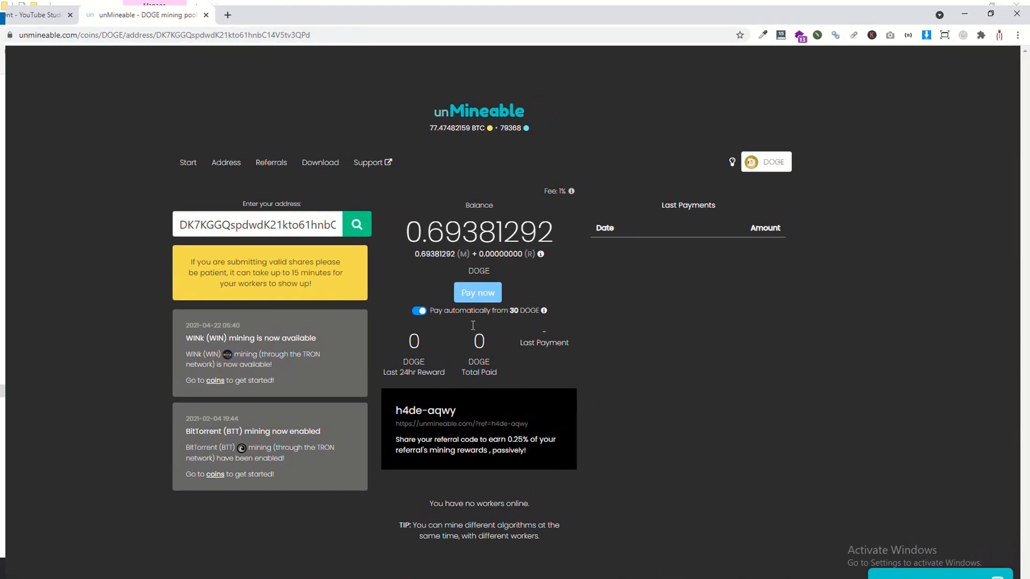
{"action": "mouse_move", "coordinate": [473, 327]}
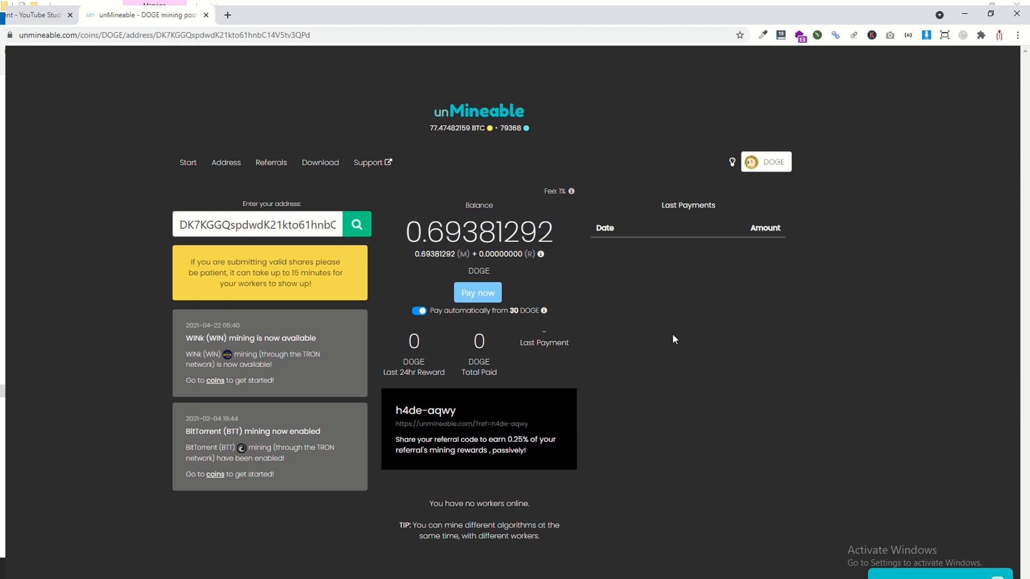
{"action": "mouse_move", "coordinate": [647, 362]}
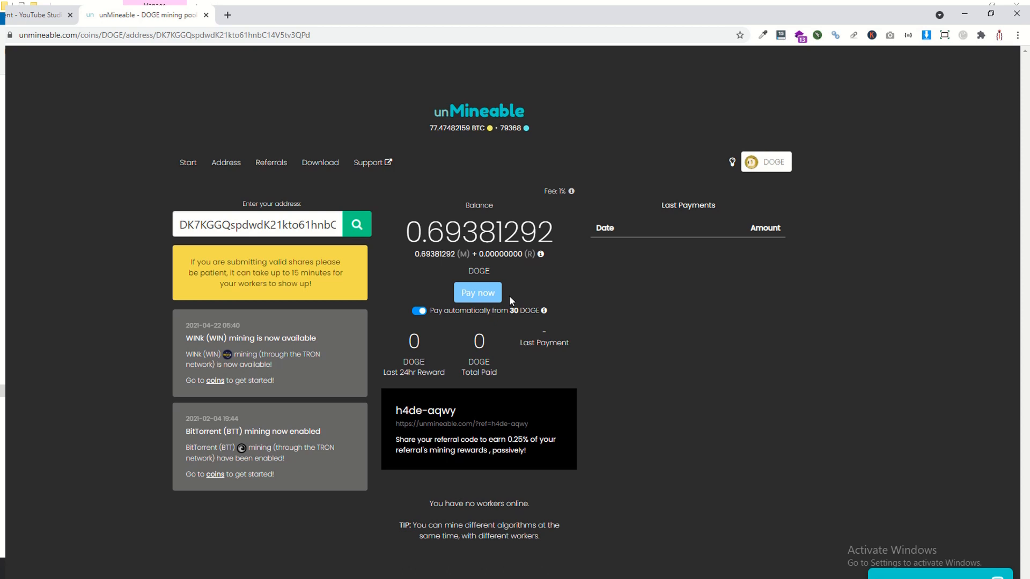
{"action": "mouse_move", "coordinate": [510, 309]}
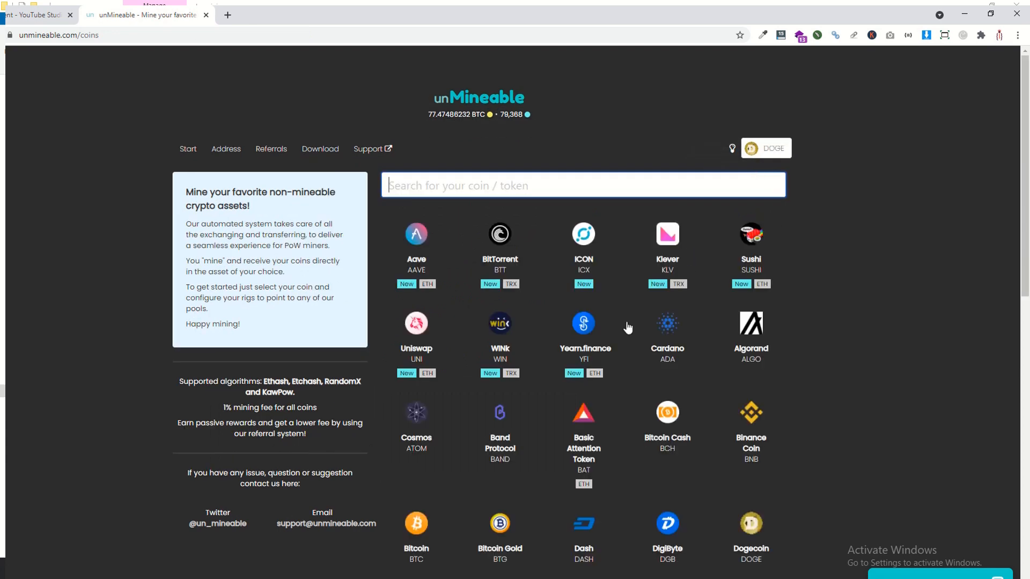
{"action": "mouse_move", "coordinate": [535, 300]}
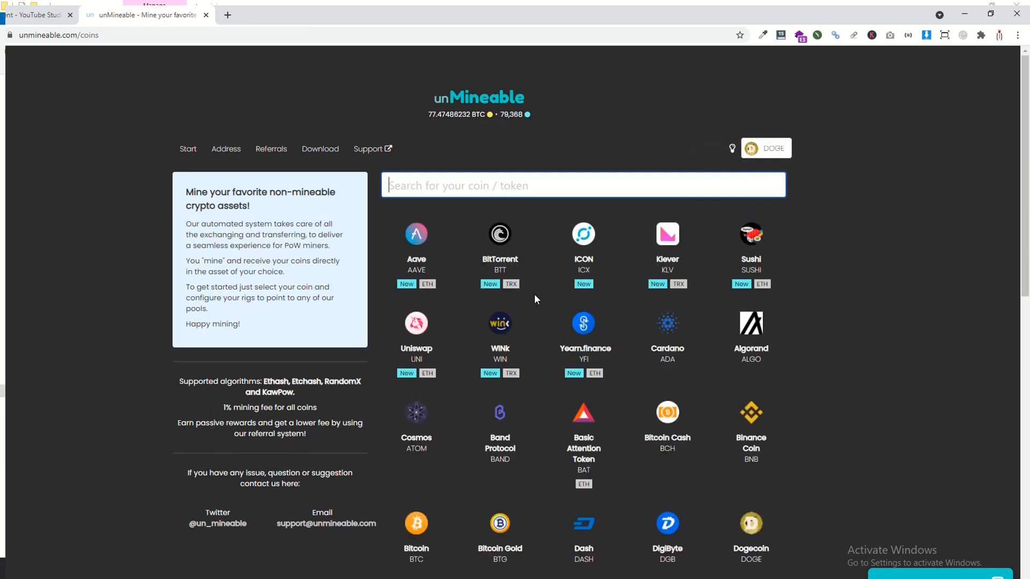
{"action": "mouse_move", "coordinate": [445, 292]}
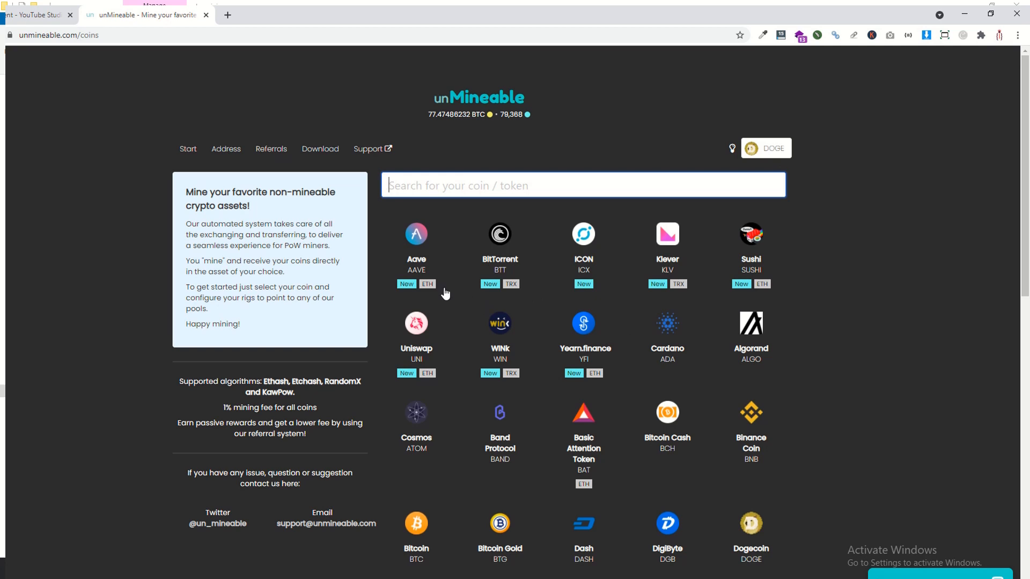
{"action": "mouse_move", "coordinate": [445, 371]}
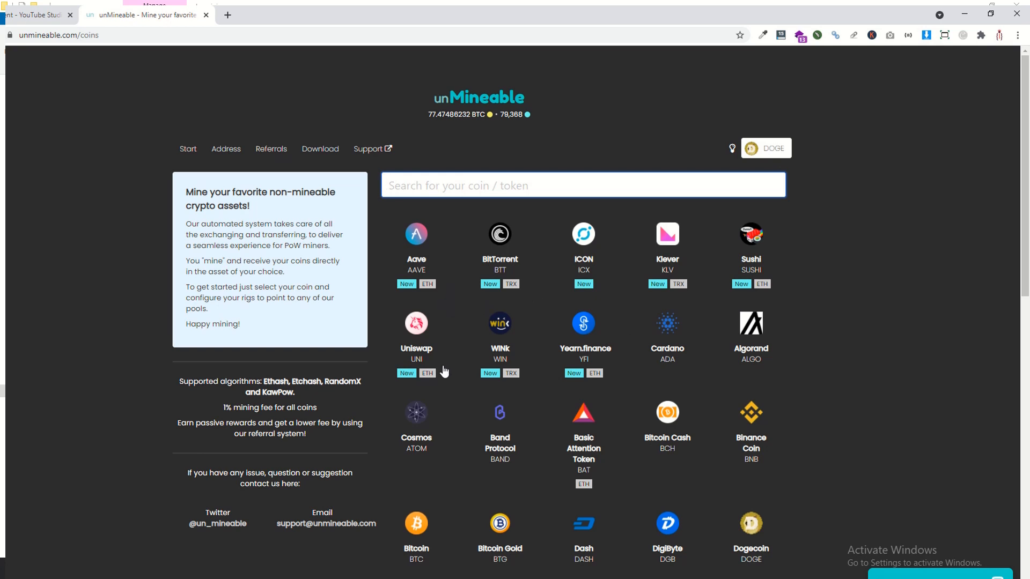
{"action": "scroll", "scroll_direction": "down", "scroll_amount": 3}
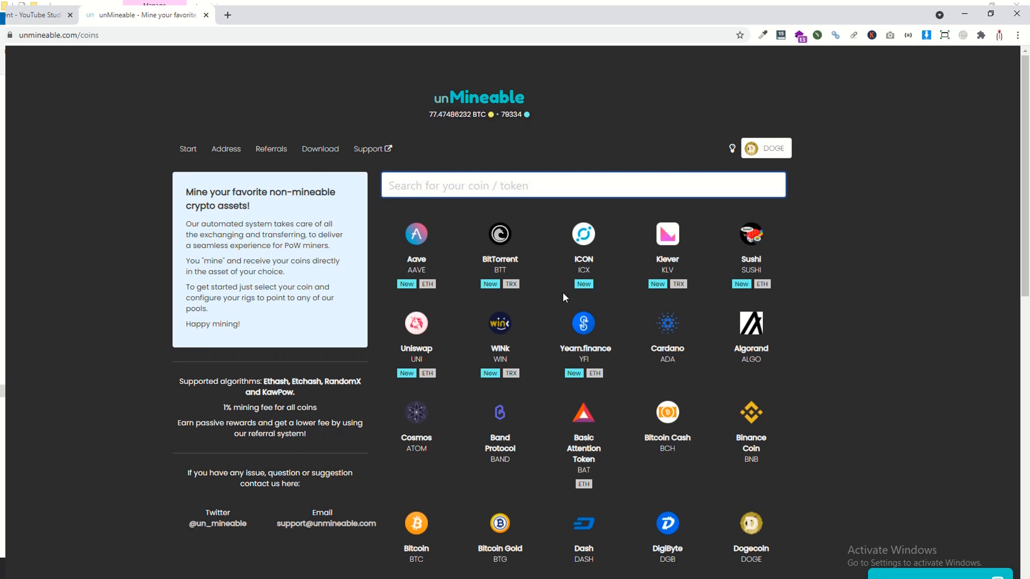
{"action": "left_click", "coordinate": [582, 185]}
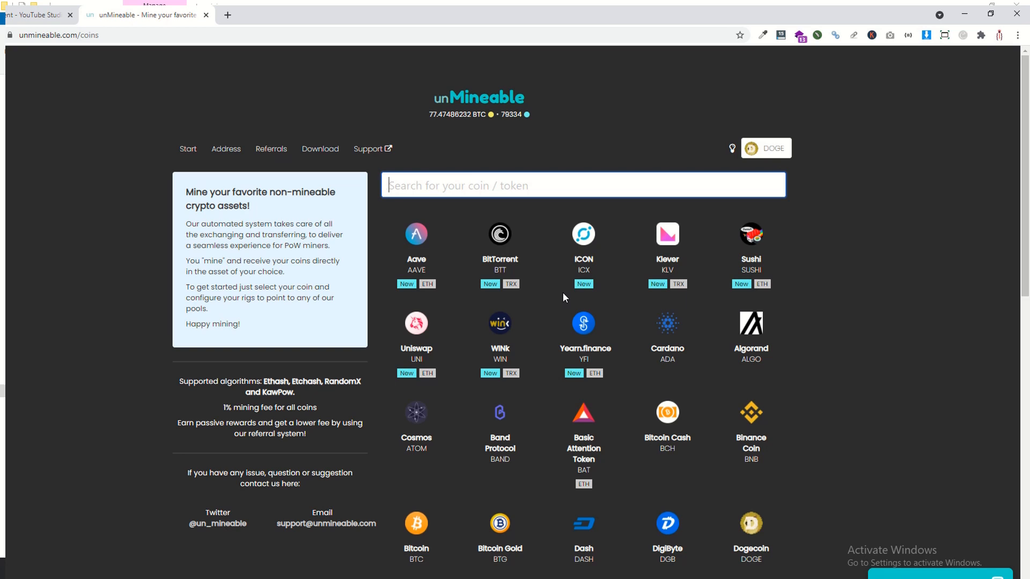